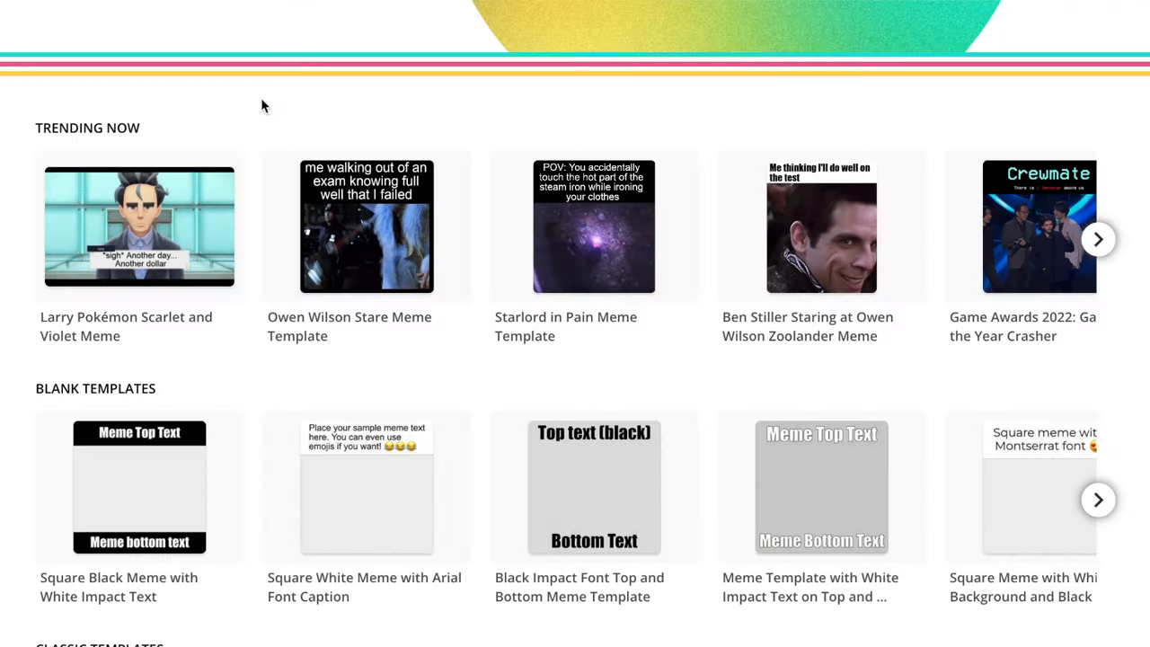
mouse_move(410, 273)
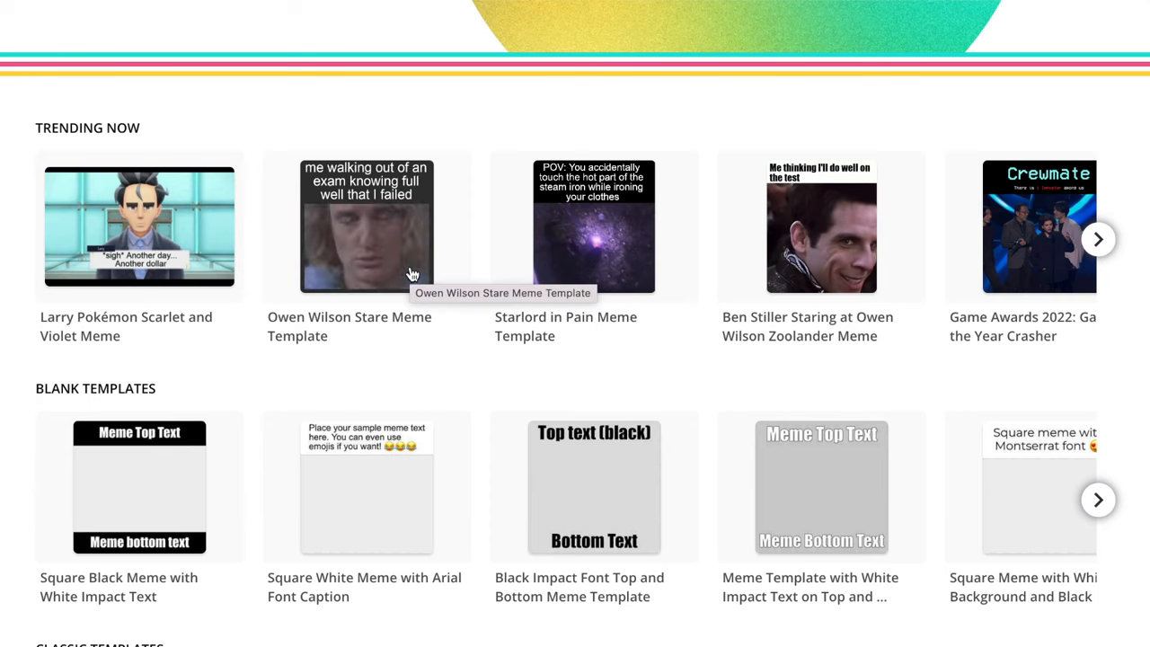
Step: Open the Owen Wilson Stare template for editing, then browse the trending templates list
click(367, 224)
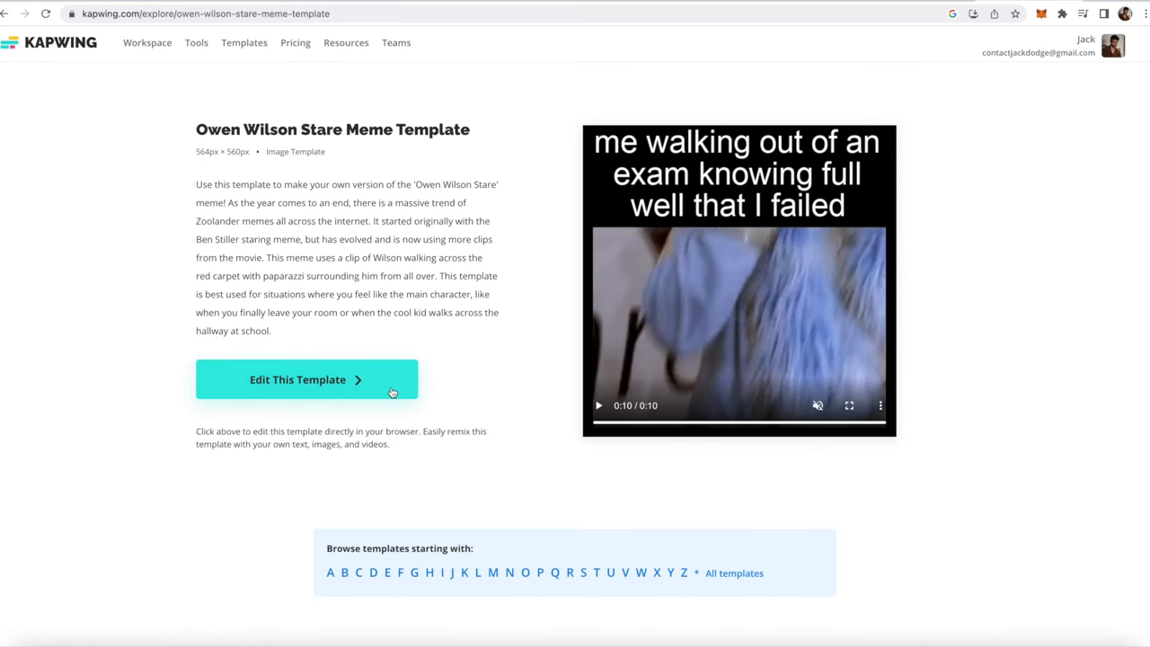
click(306, 379)
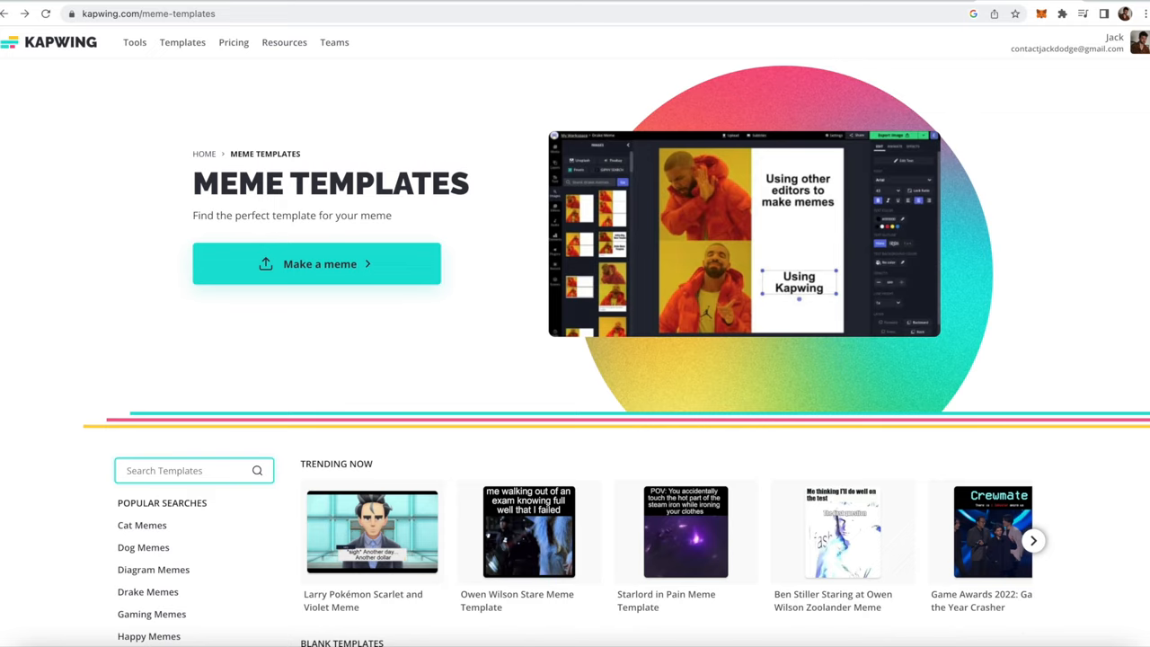
mouse_move(130, 70)
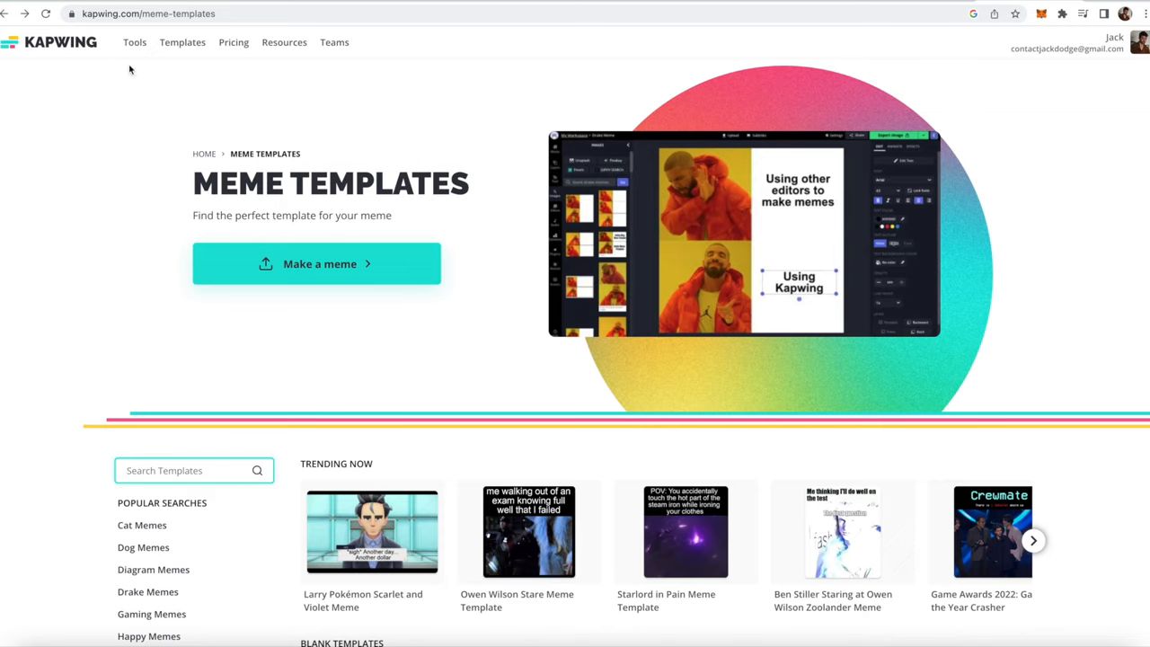
mouse_move(129, 280)
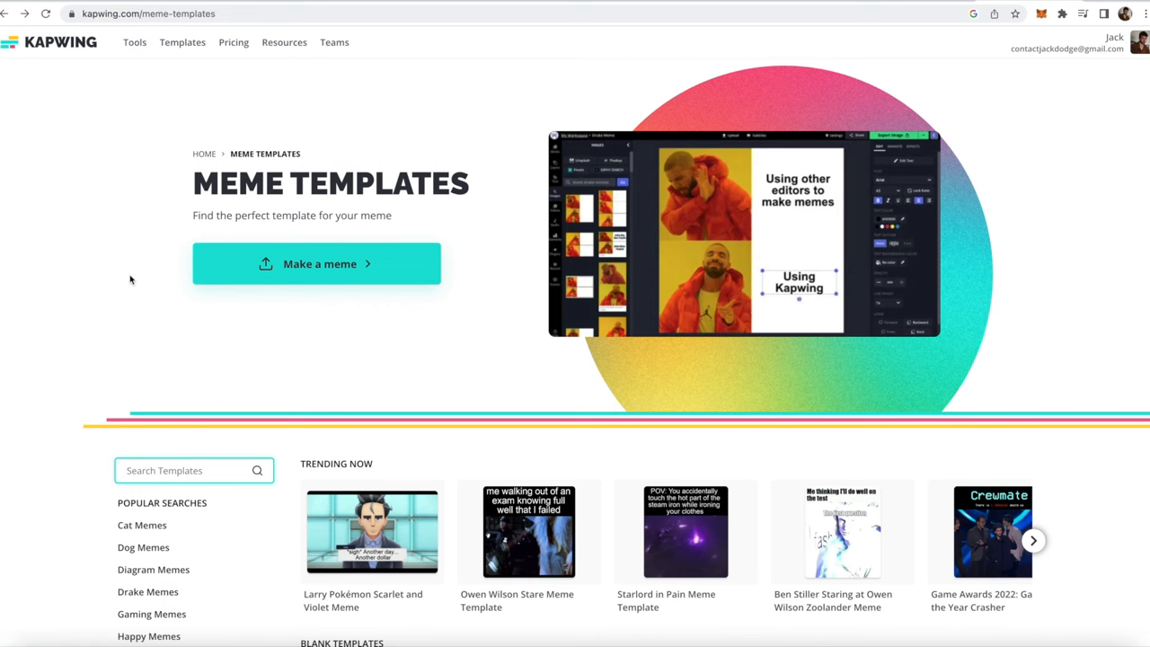
scroll(down, 3)
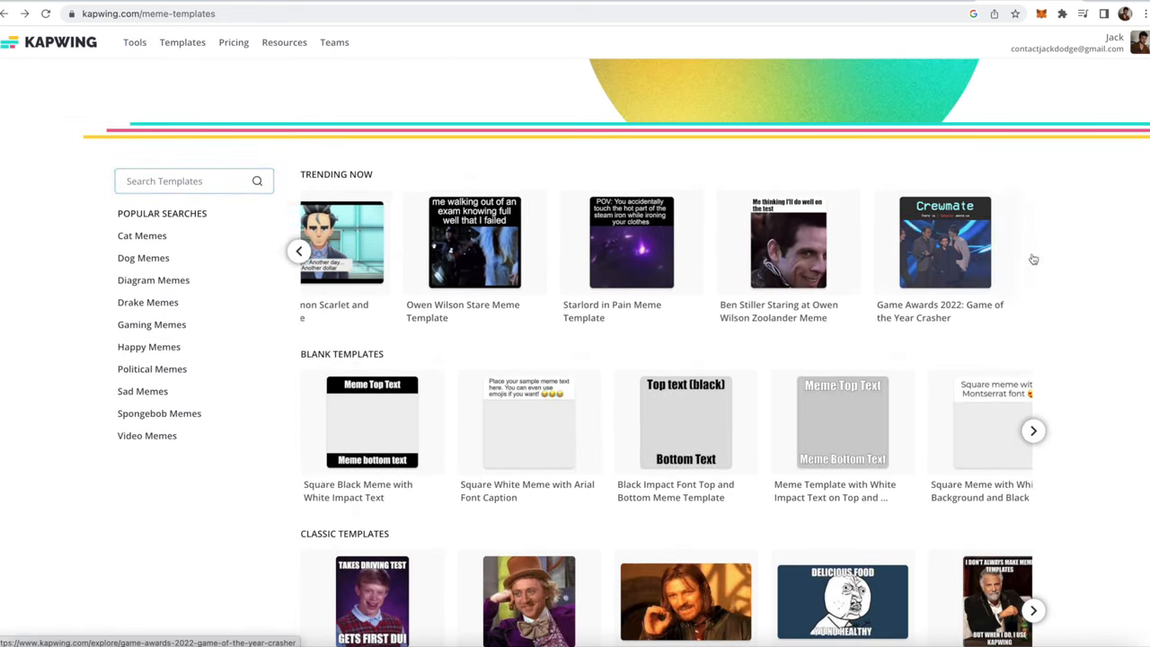
scroll(down, 3)
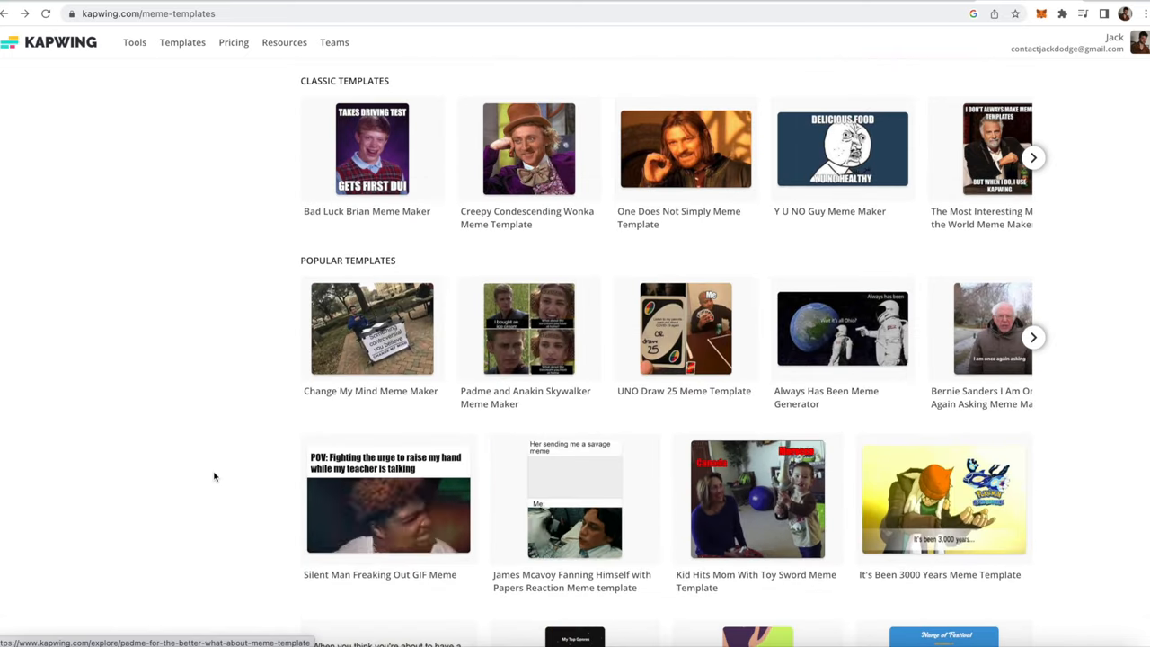
scroll(up, 3)
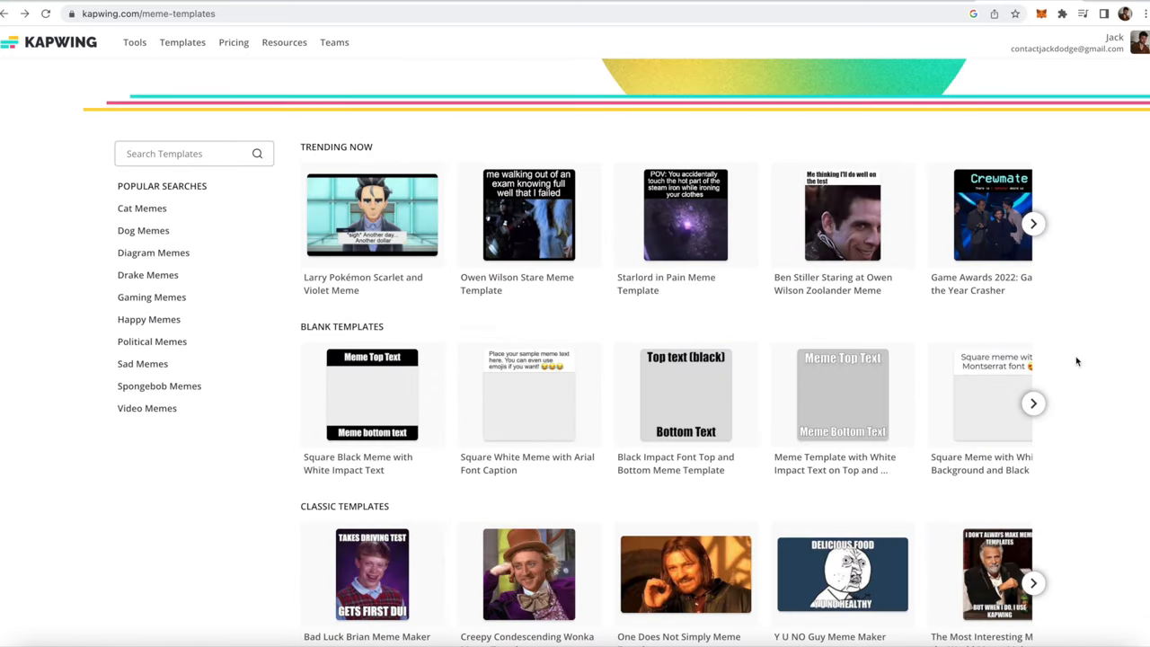
mouse_move(1067, 315)
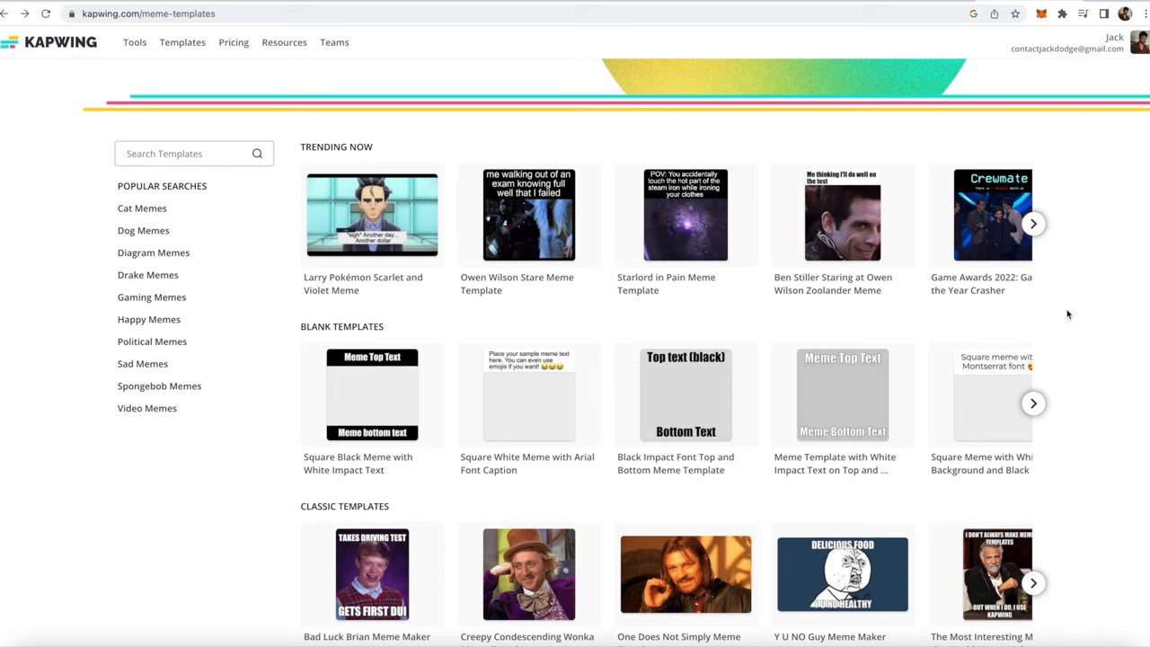
click(1033, 223)
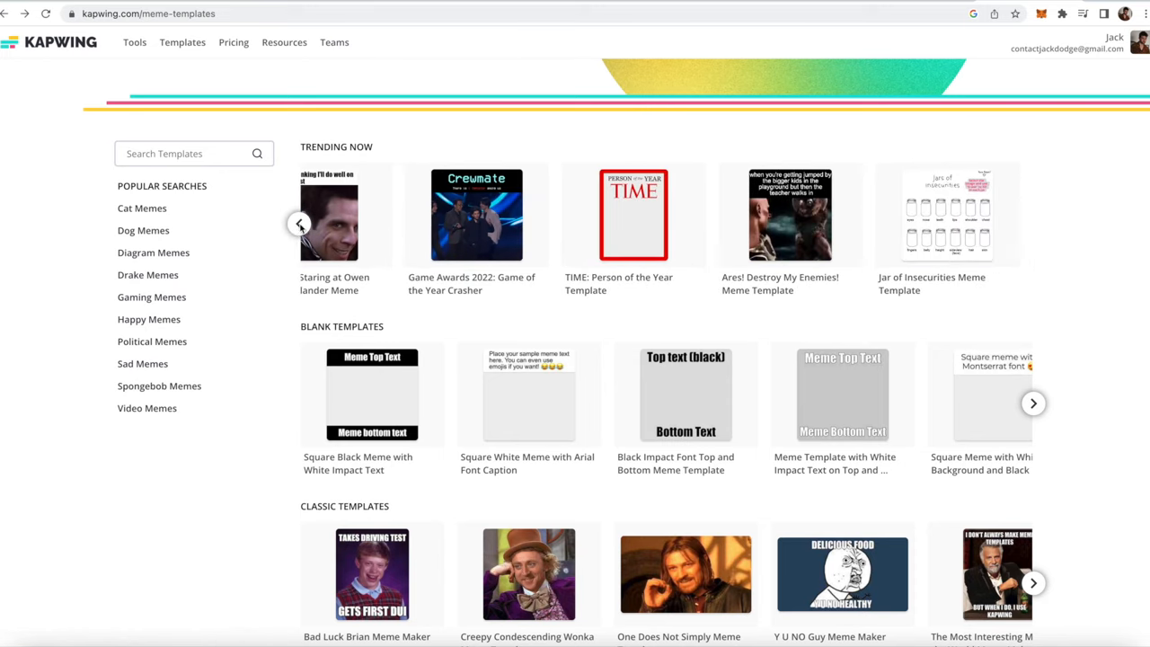
click(298, 223)
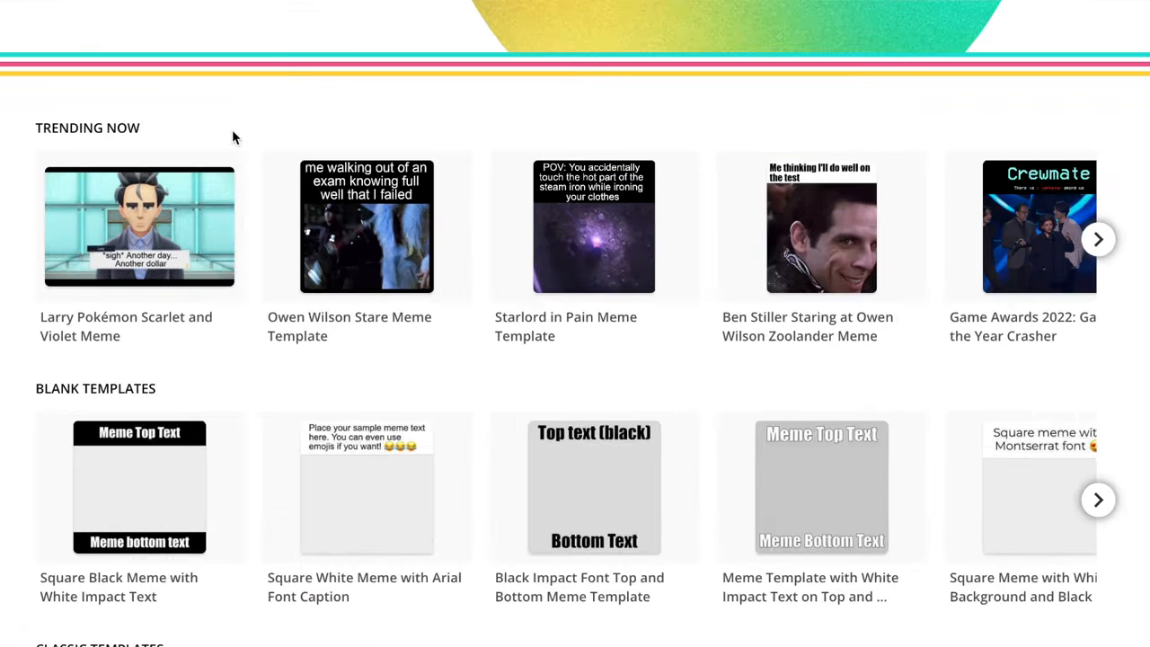
mouse_move(198, 235)
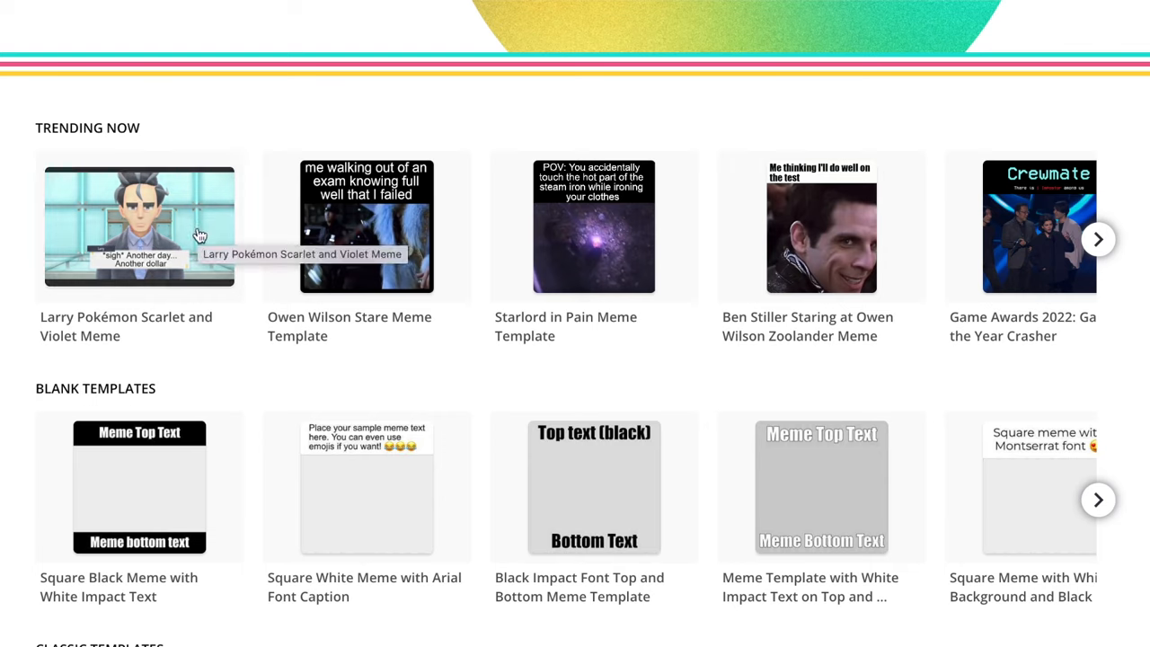
mouse_move(226, 137)
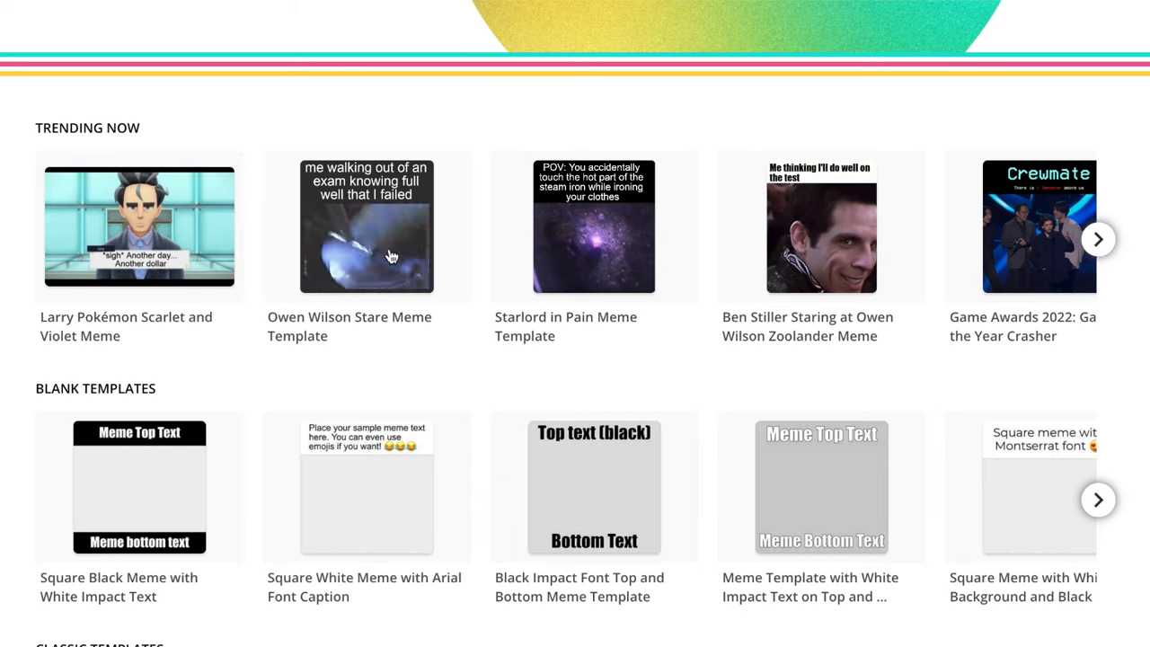
mouse_move(414, 260)
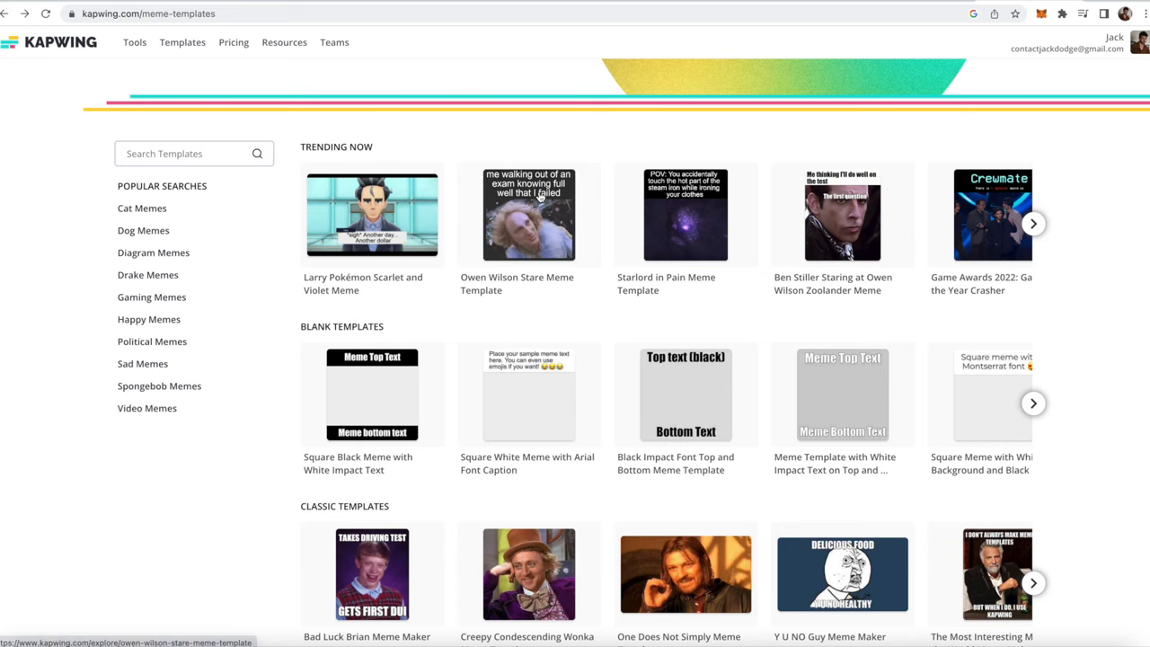
Step: Search the templates for 'video' and 'breaking bad', then clear the search
scroll(down, 3)
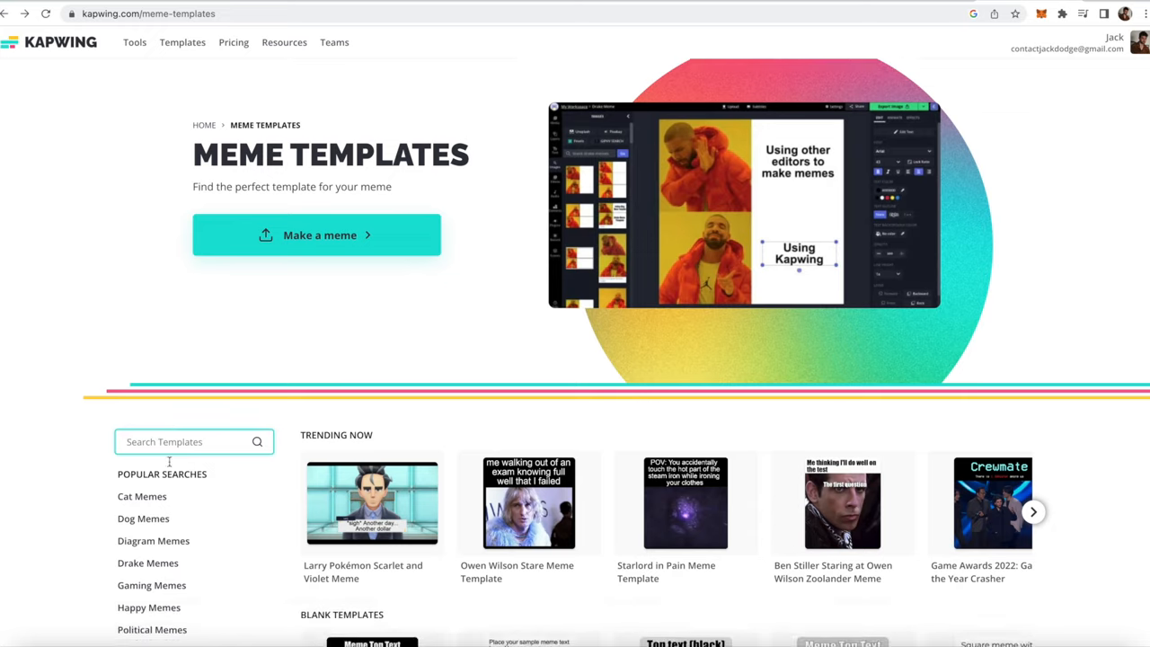
scroll(down, 3)
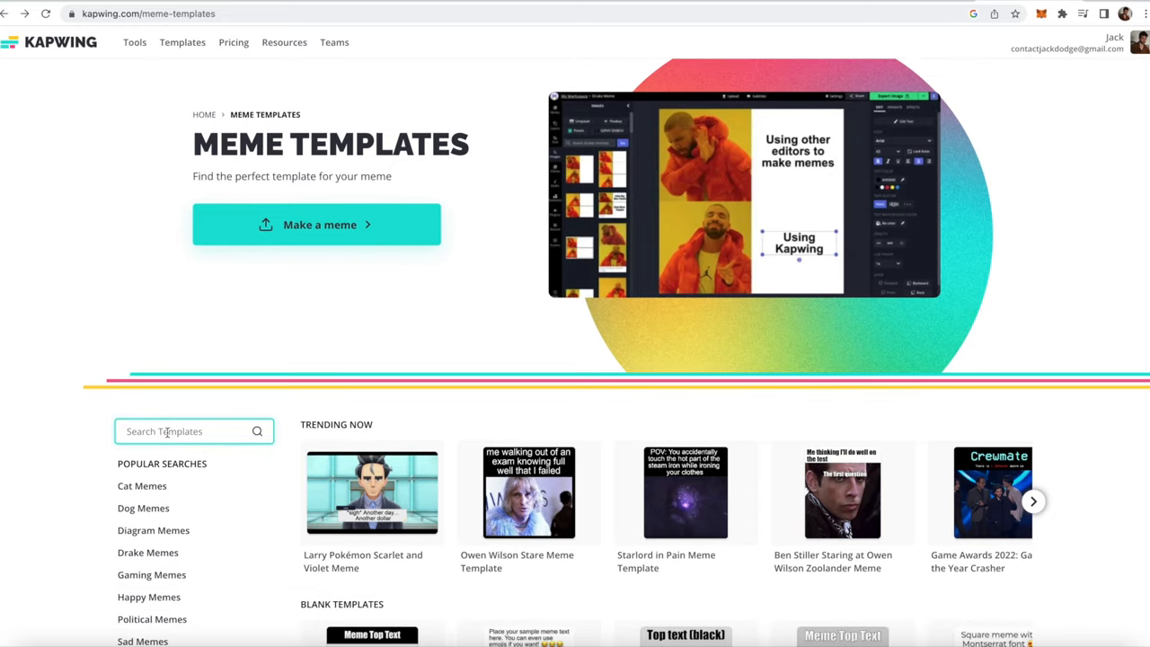
text(video)
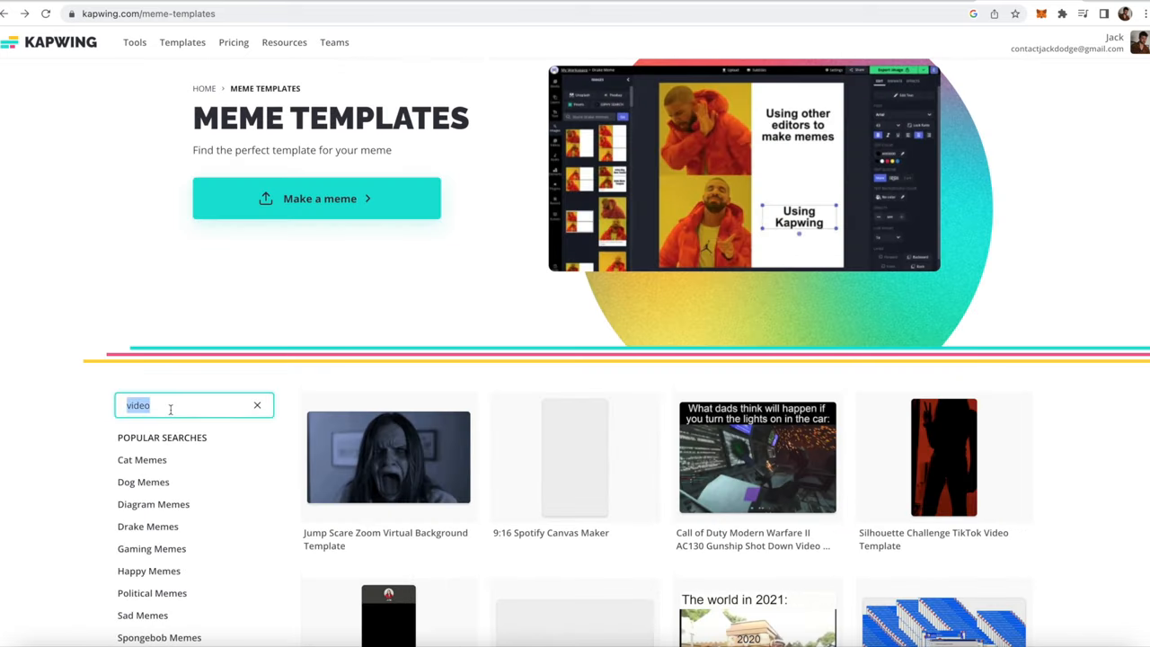
text(breaking bad)
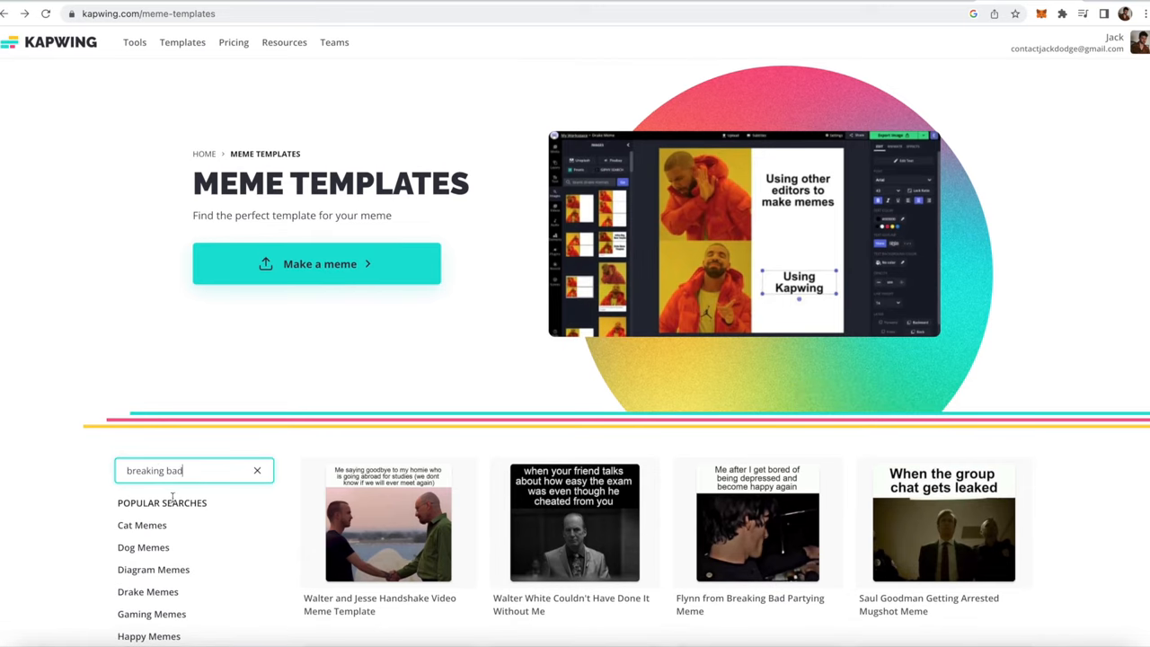
double_click(155, 471)
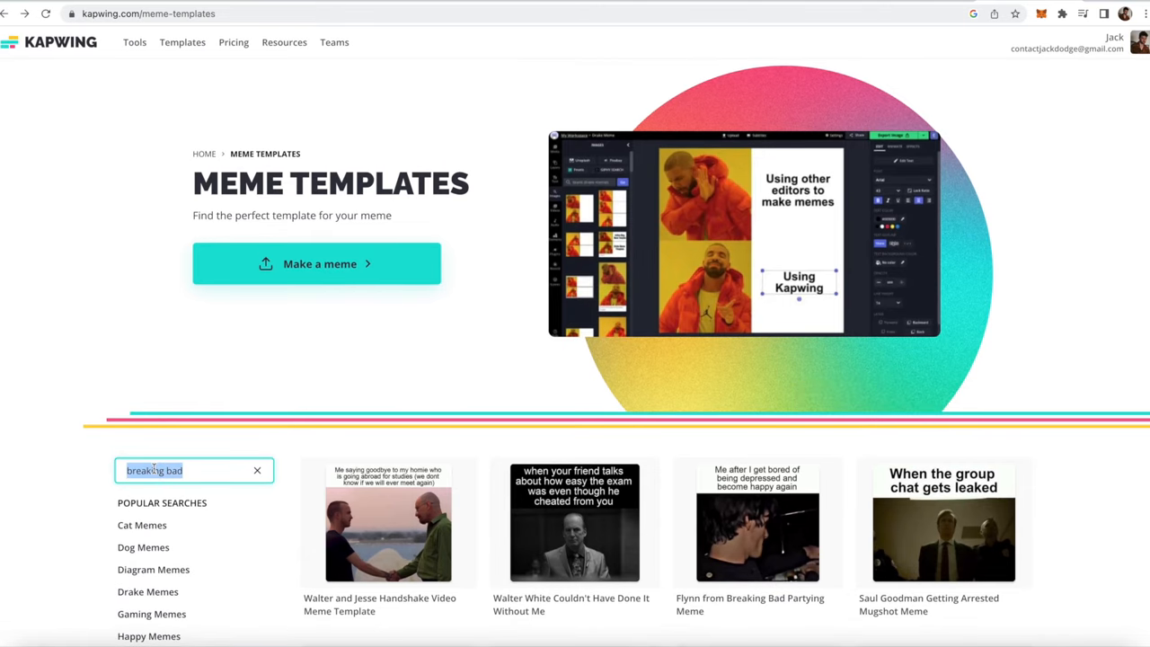
click(257, 470)
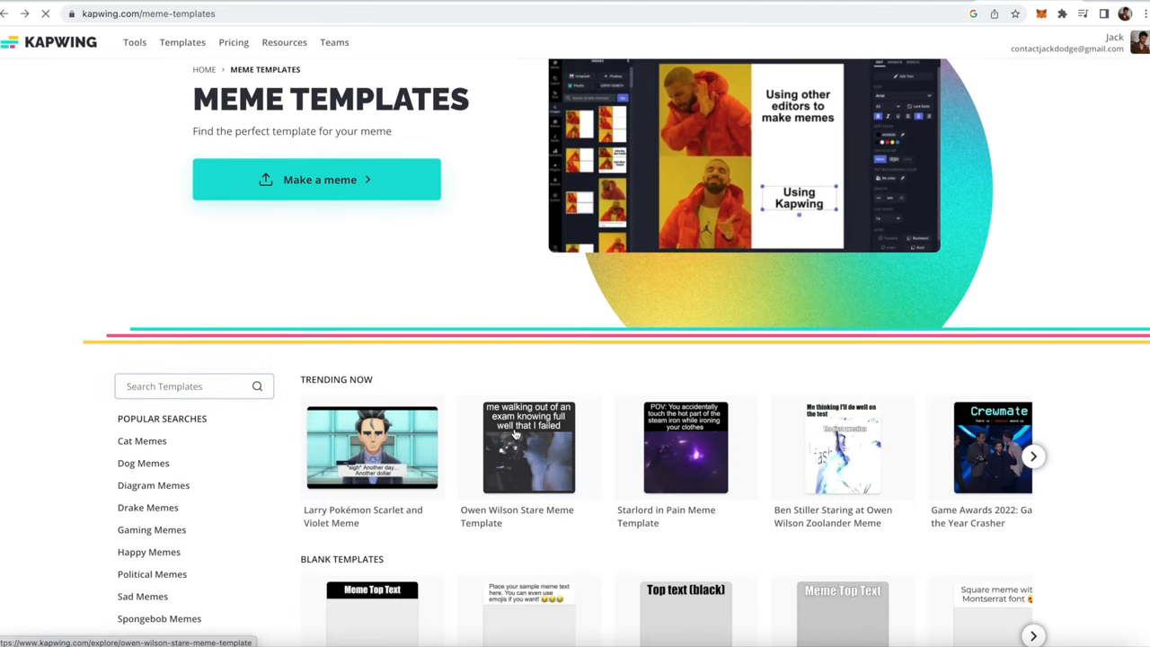
Step: Reopen the Owen Wilson Stare template and rewrite its caption to 'when i bring cookies into the office'
click(528, 446)
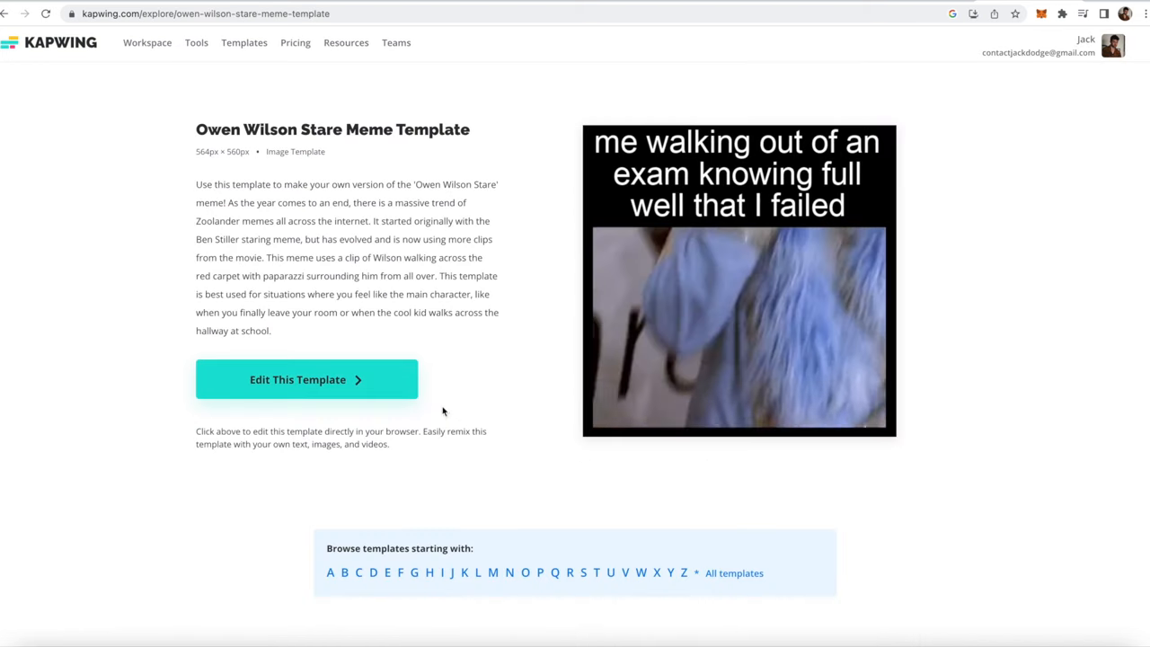
mouse_move(391, 391)
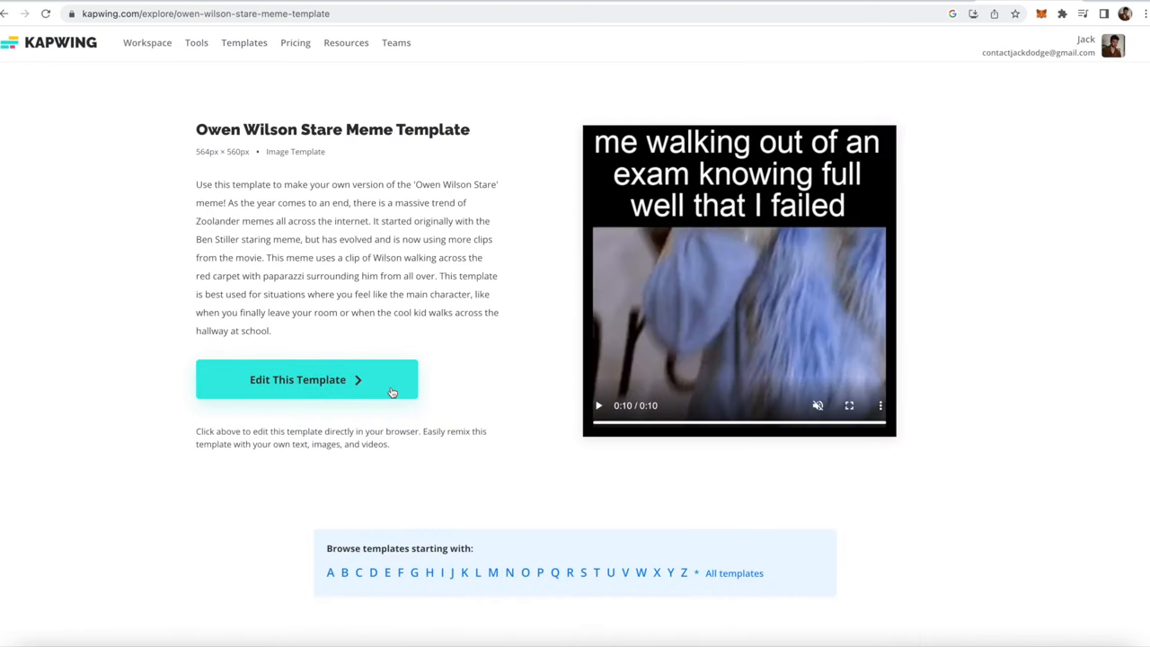
click(306, 379)
text(when i)
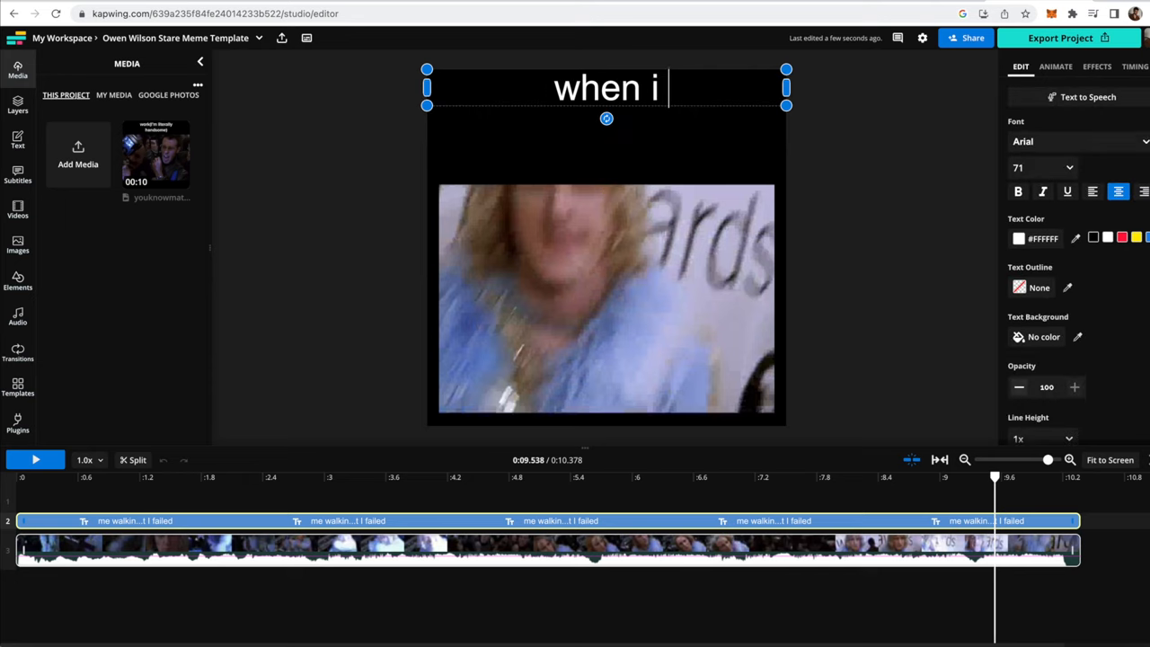
text(bring cookies into the office)
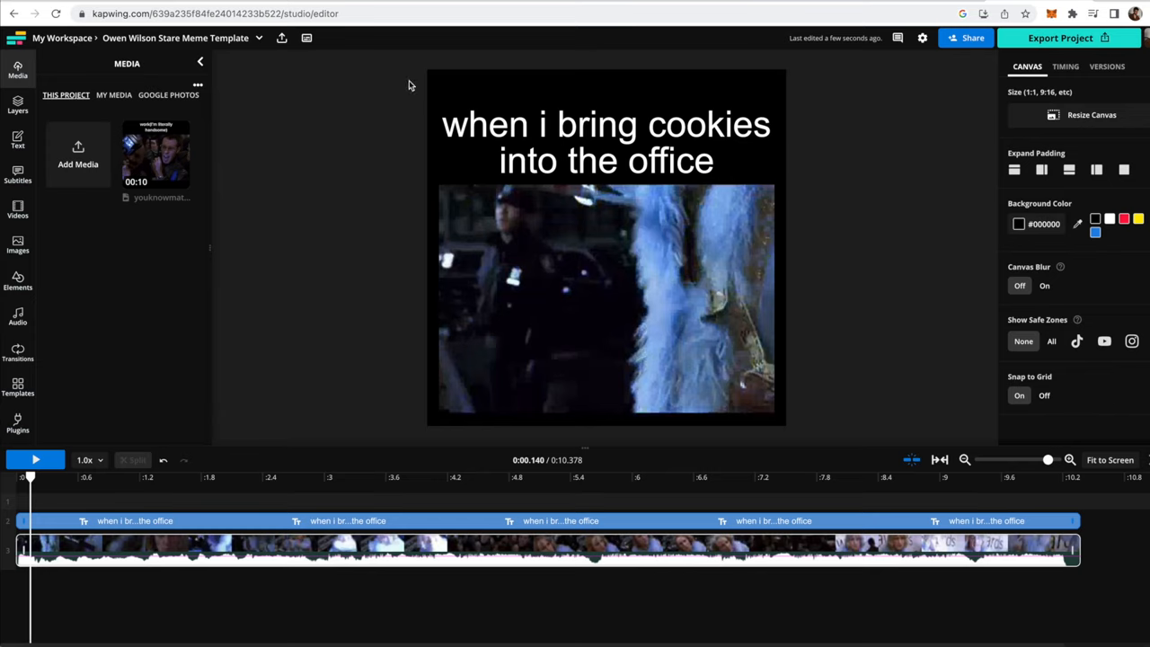
mouse_move(597, 68)
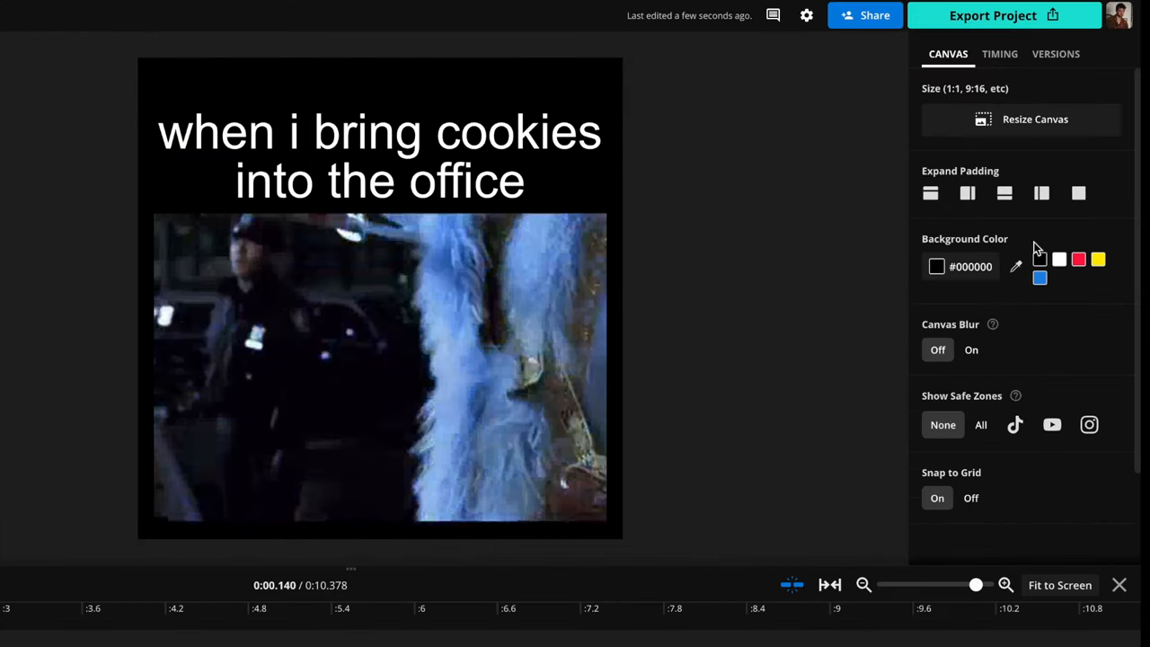
mouse_move(1107, 196)
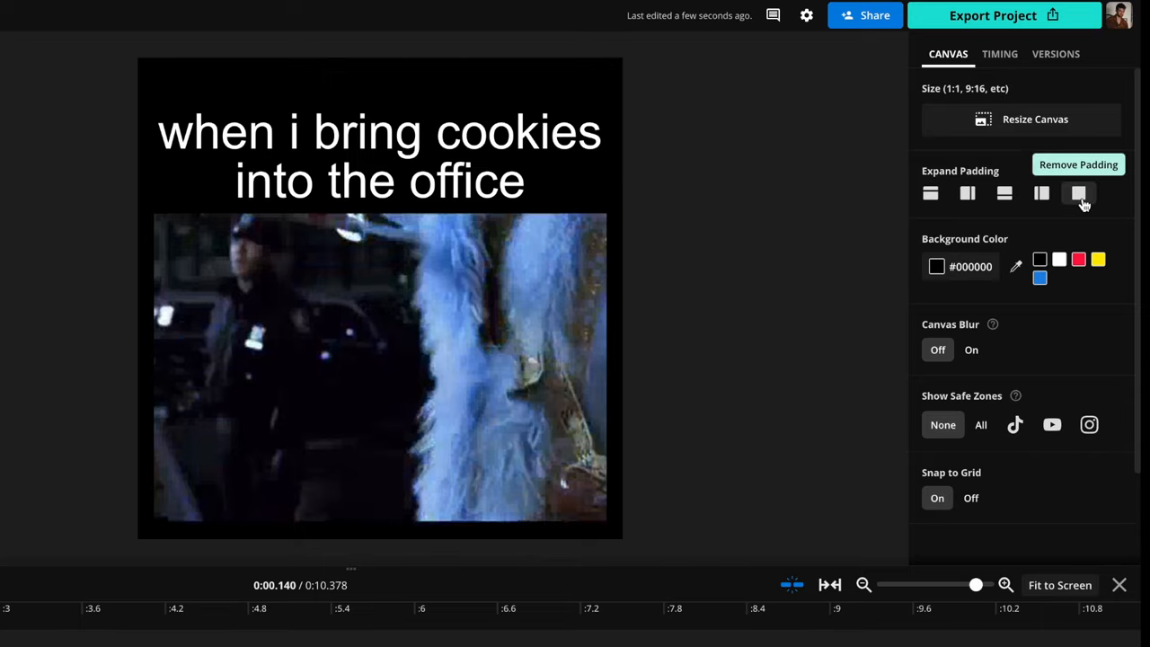
Step: Remove the padding so the Owen Wilson clip spans the full canvas width
click(1078, 194)
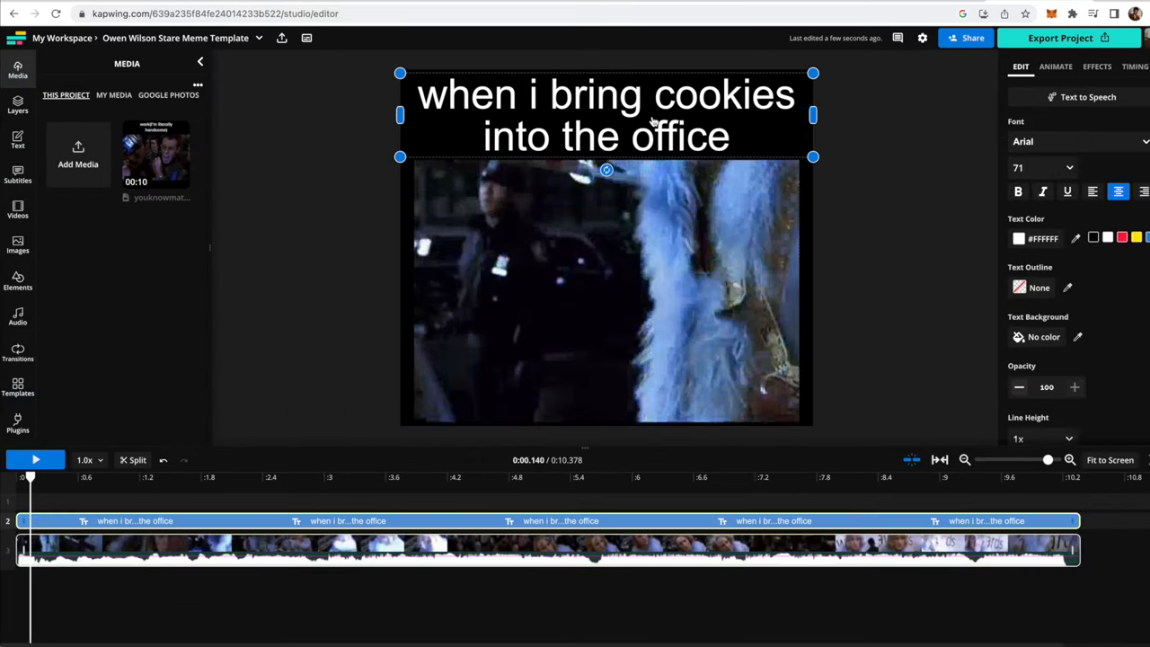
mouse_move(956, 286)
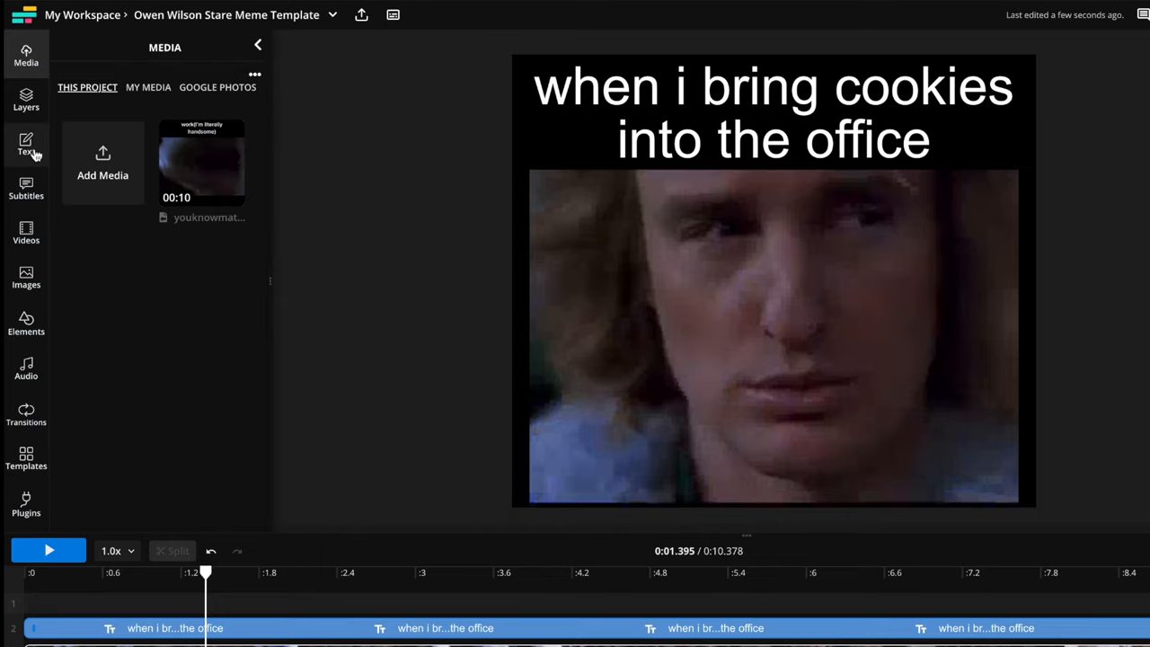
mouse_move(33, 153)
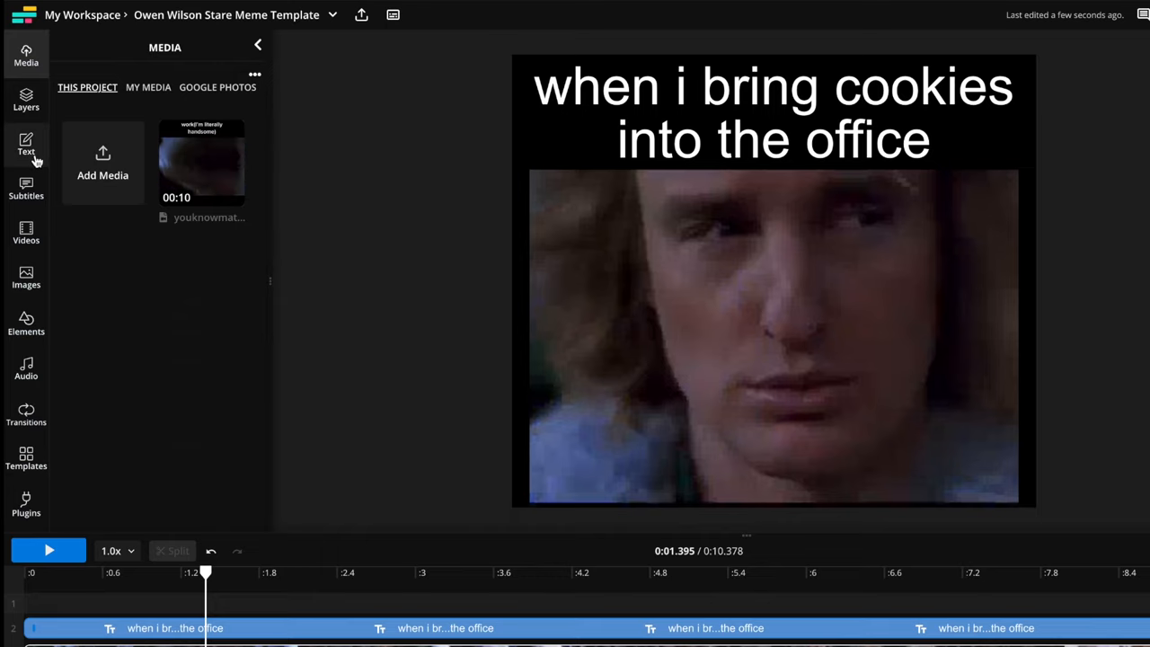
Step: Show the Text panel's presets for adding a new caption layer
click(25, 144)
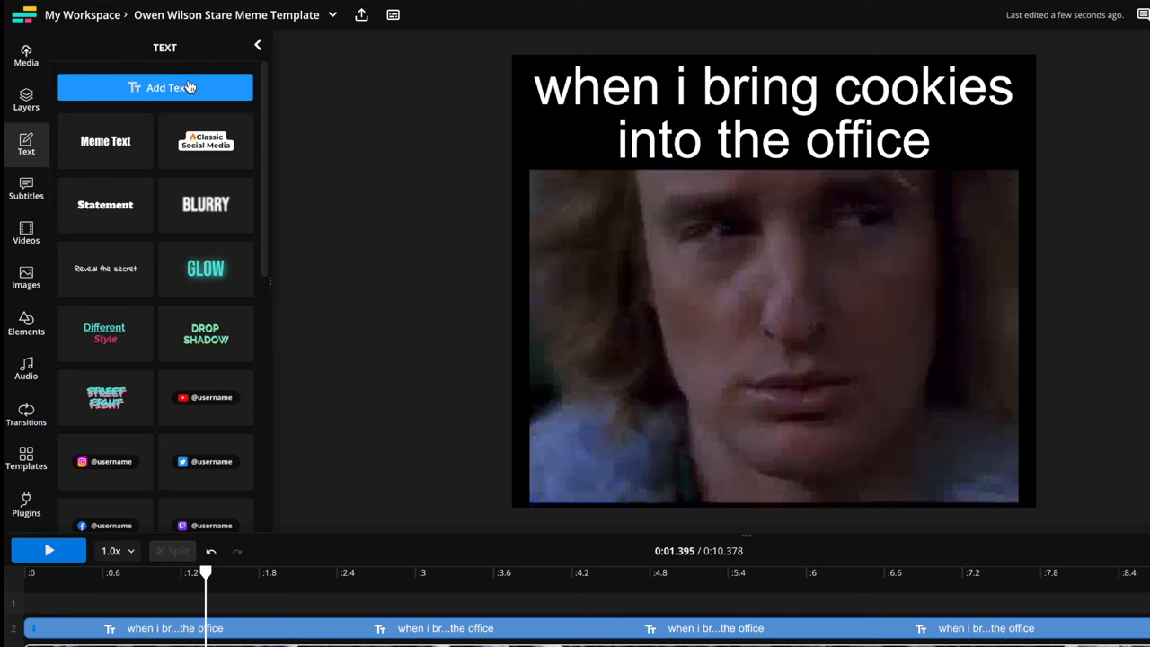
scroll(down, 3)
text(boss)
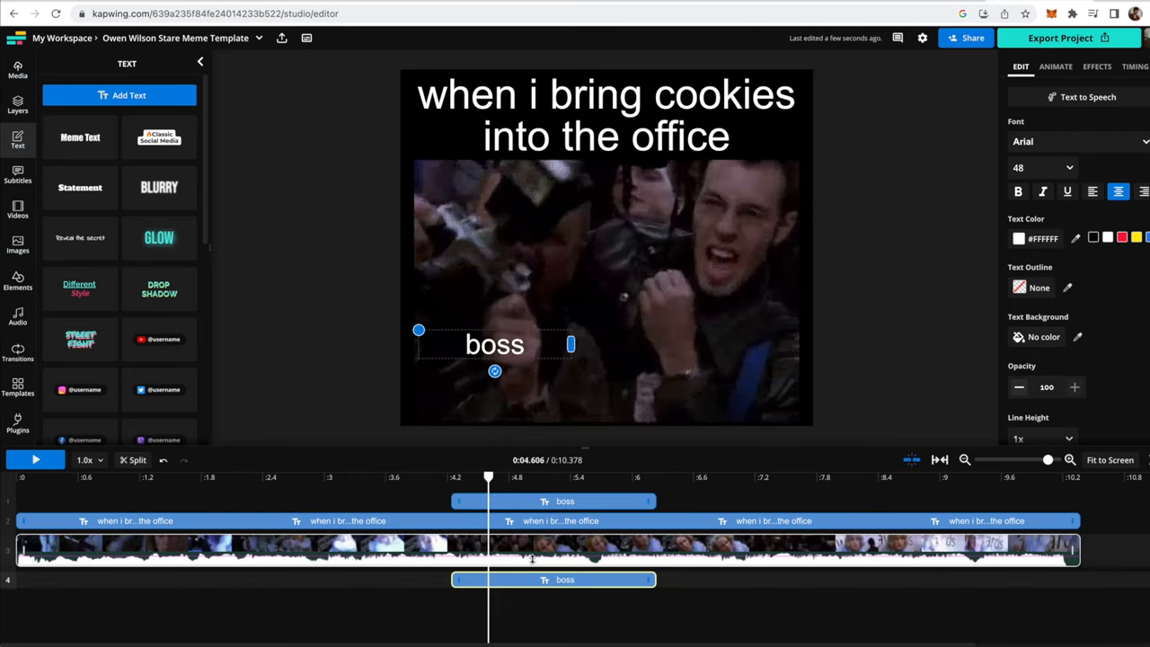
Step: Place a second 'boss' text clip later on the timeline
click(494, 345)
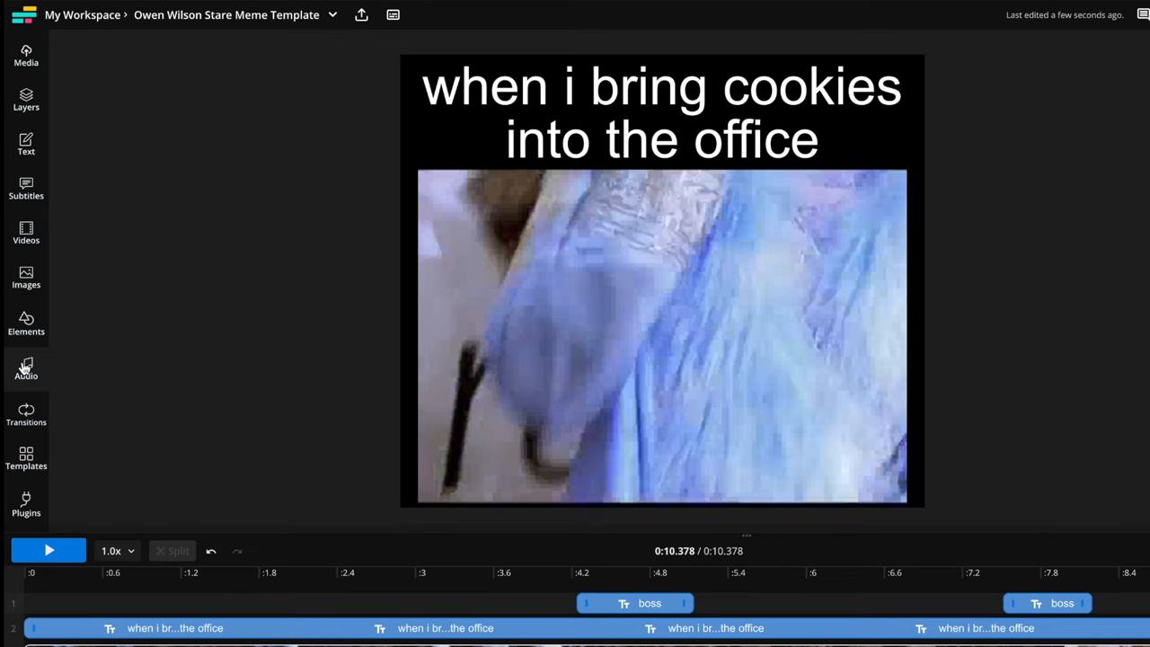
Step: Show the Audio library's Sound Effects collection
click(25, 368)
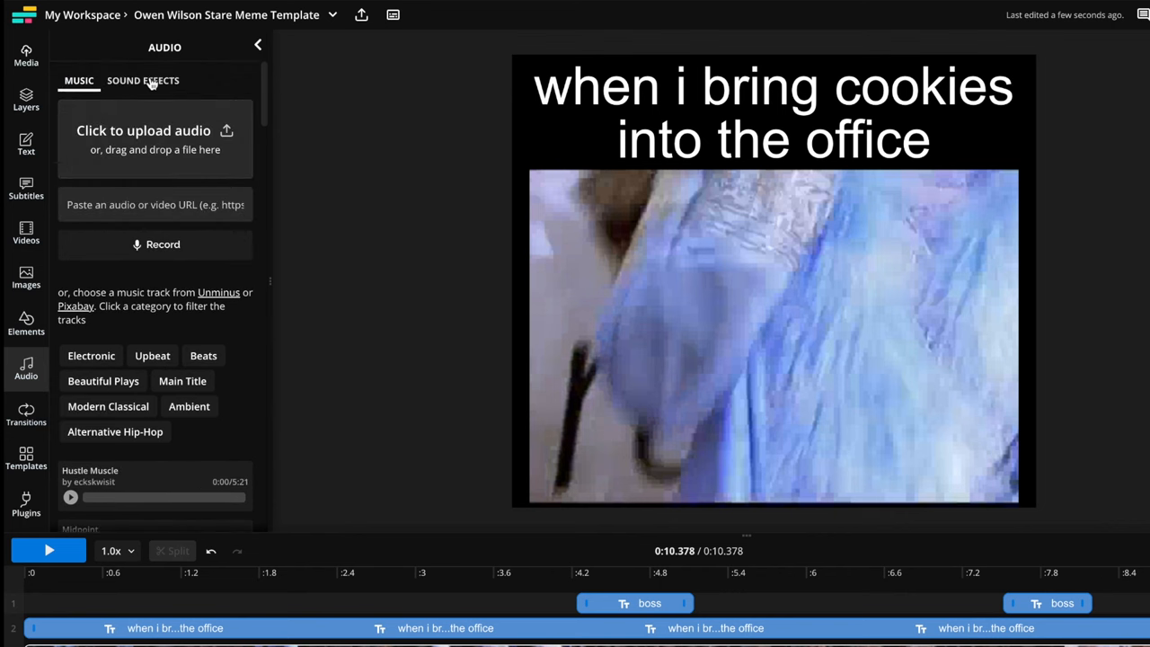
click(144, 79)
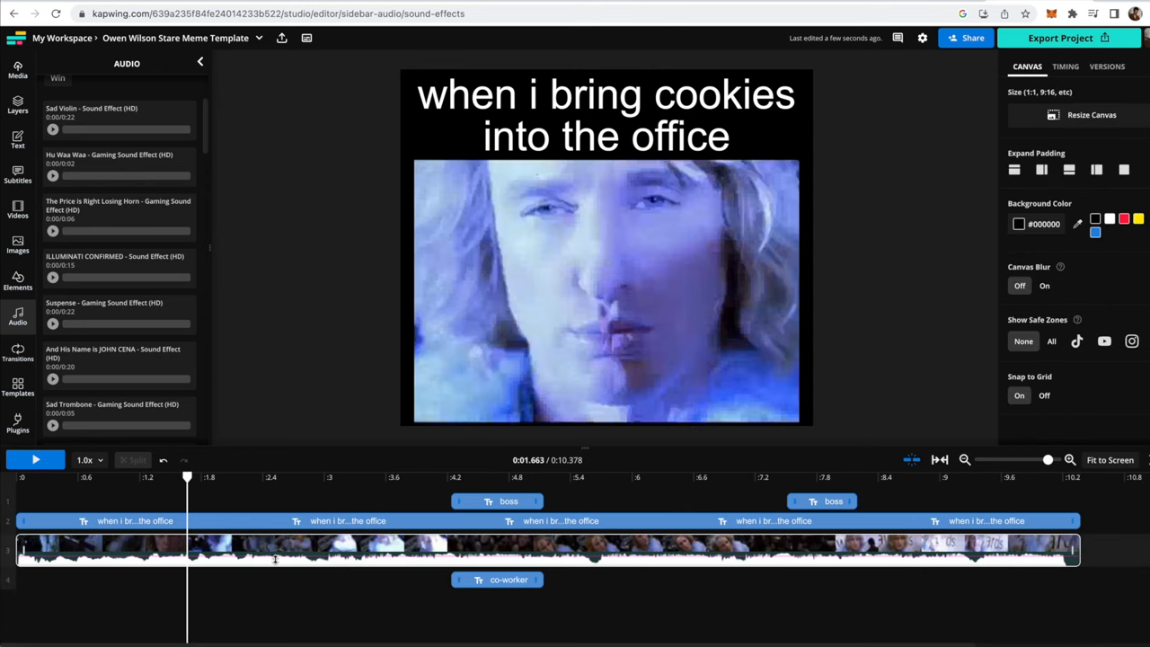
mouse_move(349, 566)
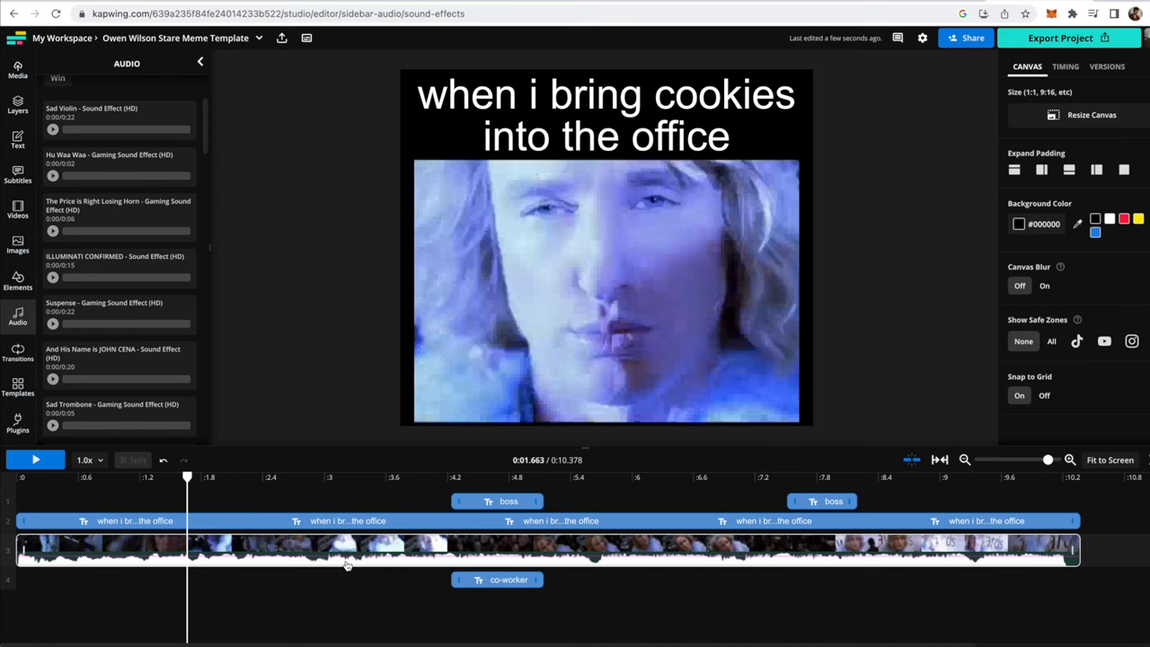
mouse_move(357, 554)
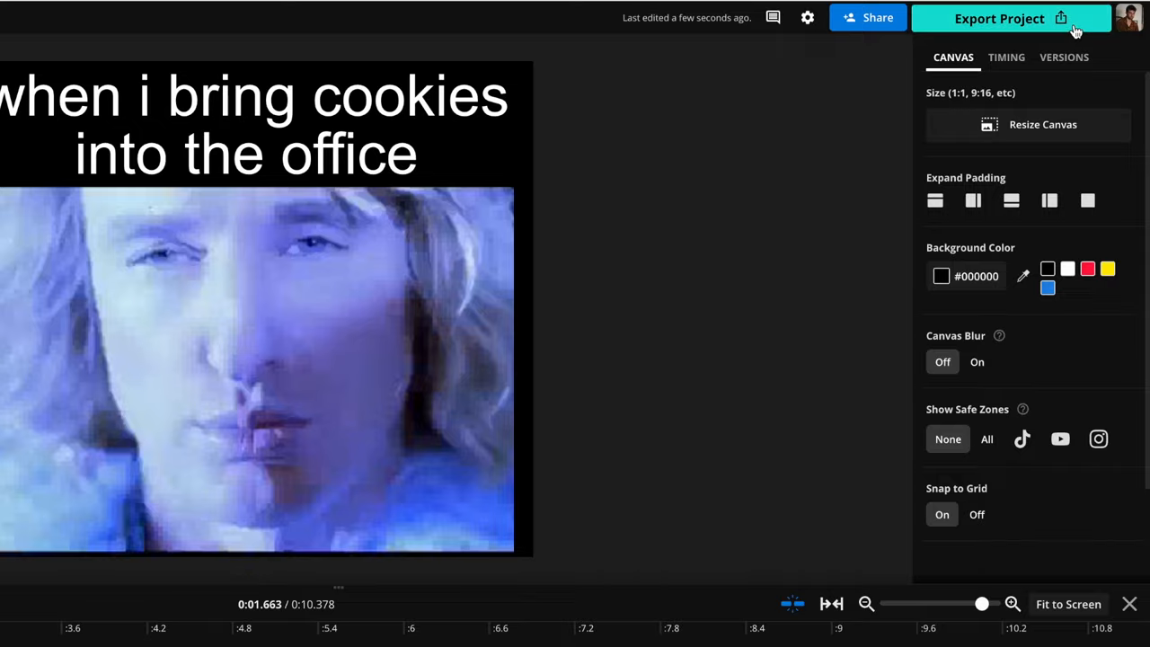
Step: Export the Owen Wilson cookies meme as an MP4
click(999, 18)
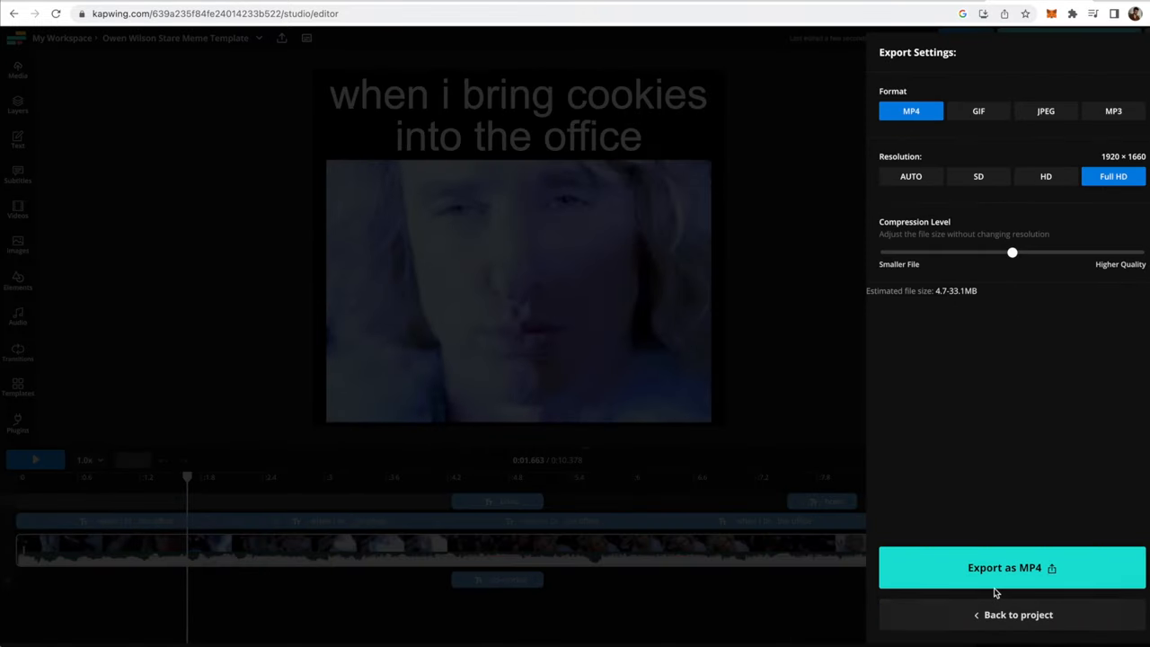
click(1003, 568)
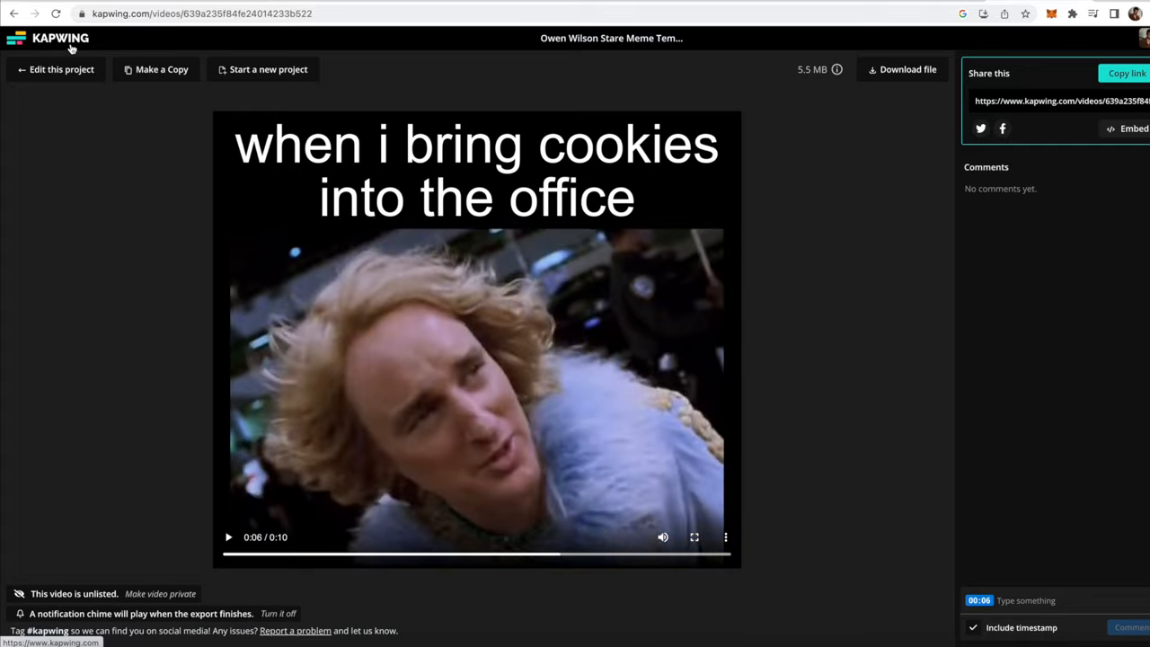
mouse_move(69, 43)
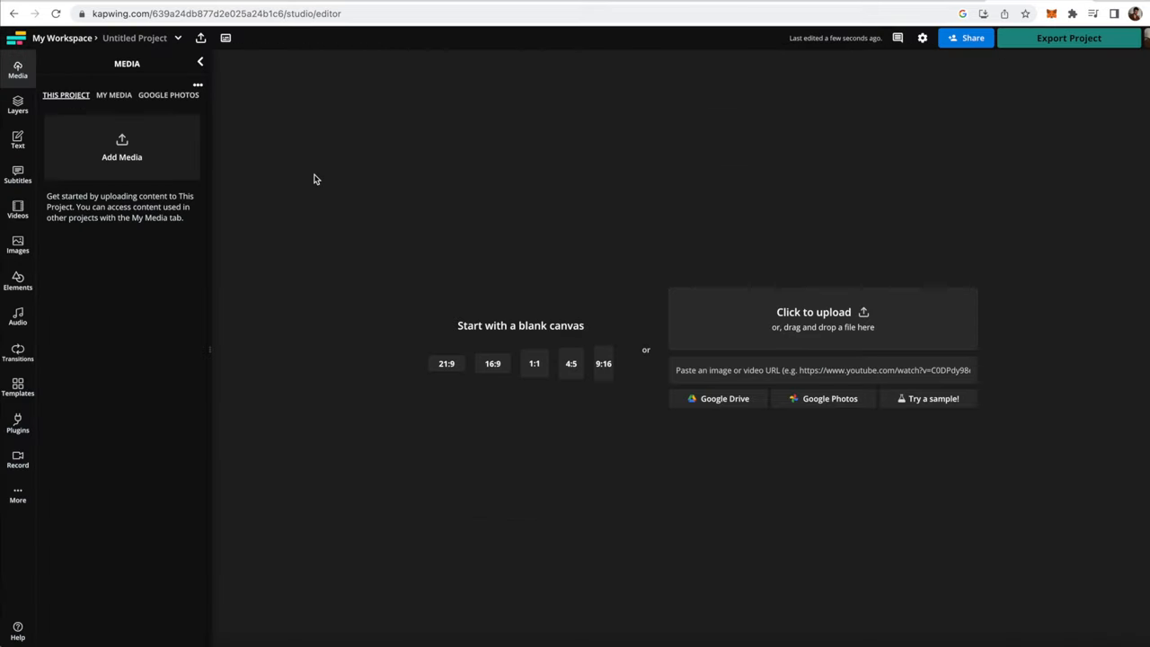
mouse_move(632, 252)
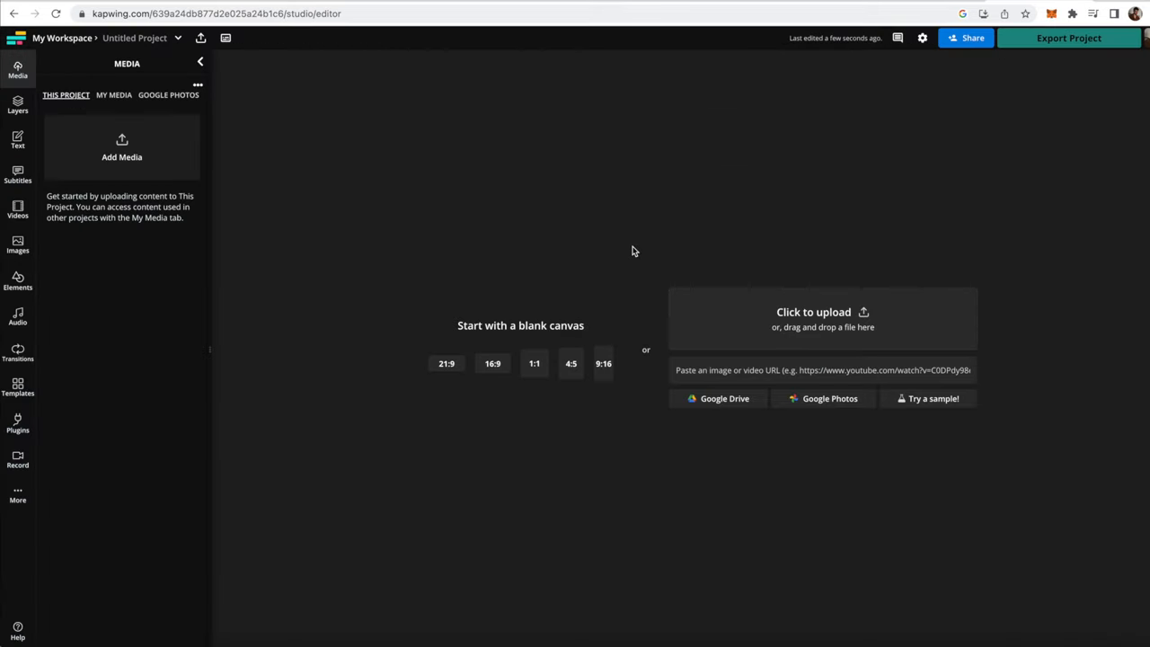
mouse_move(276, 317)
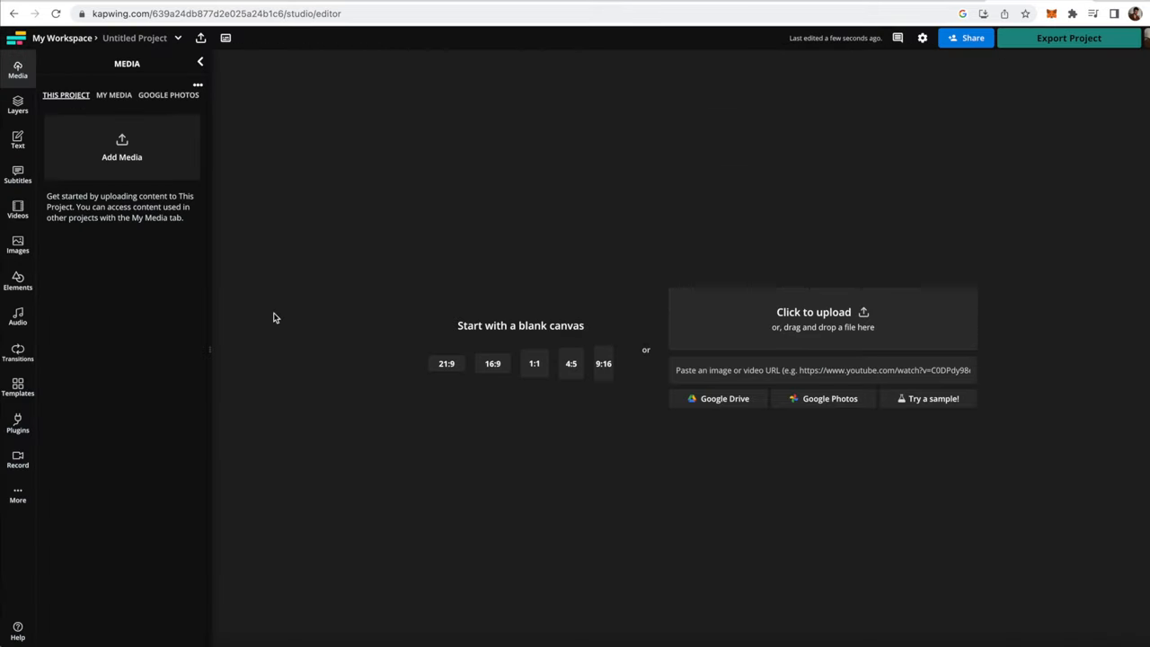
mouse_move(618, 320)
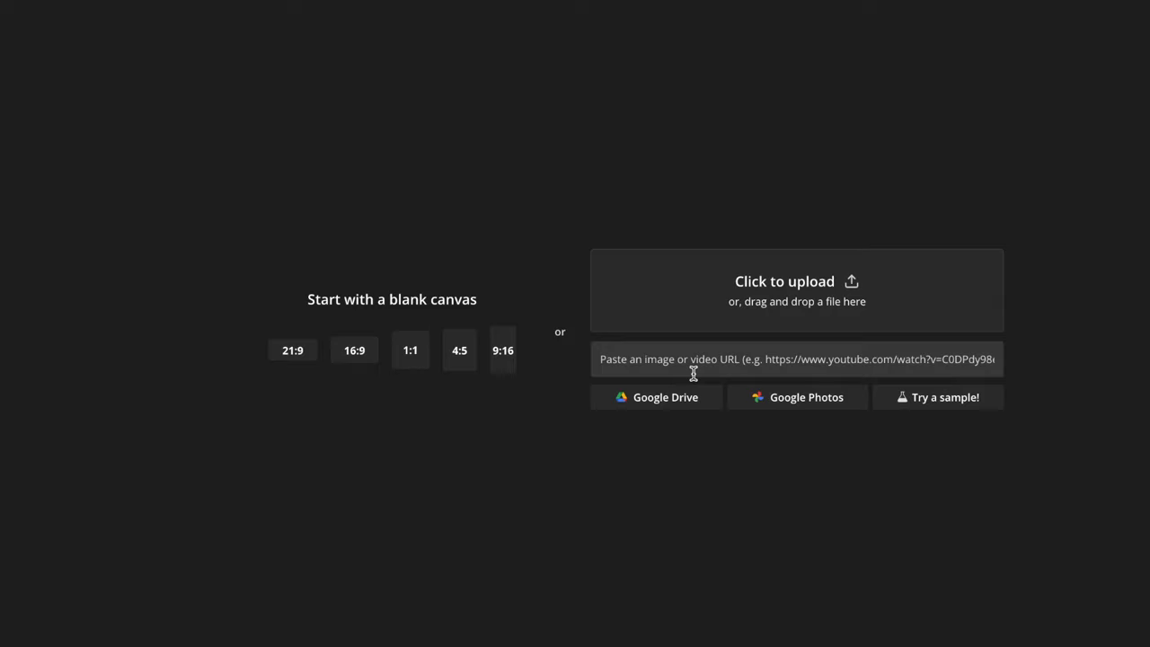
Step: Import the Wendy show clip into the new project via its video URL
click(796, 359)
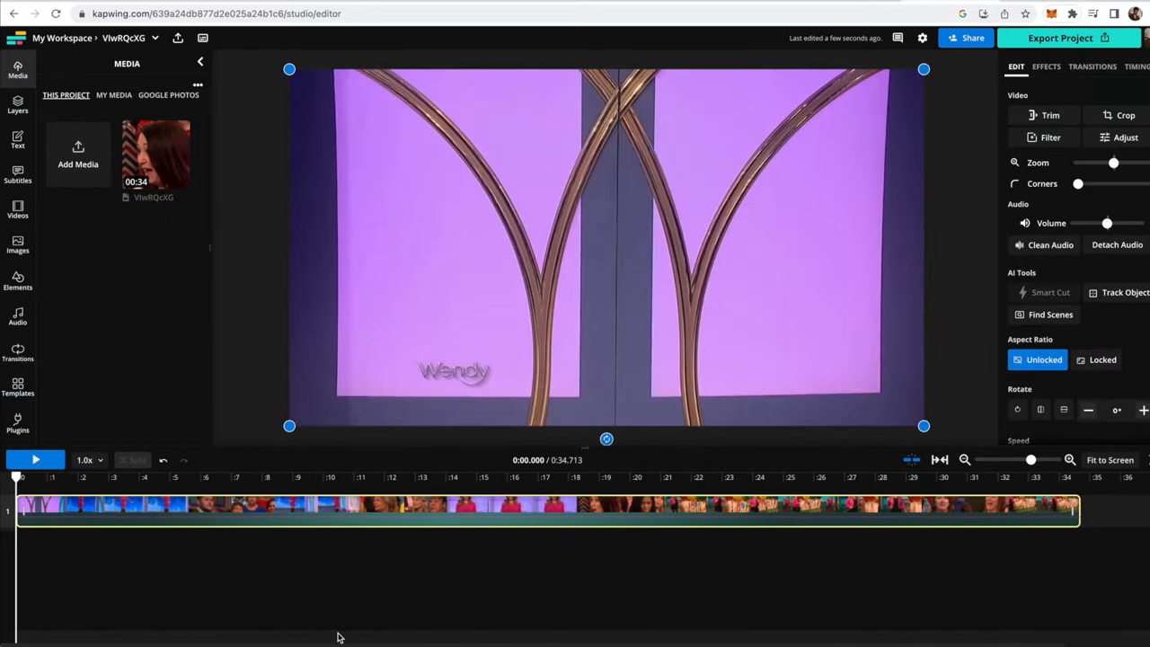
Step: Resize the canvas to Instagram Post 1080x1080 (1:1) with a black background
click(36, 460)
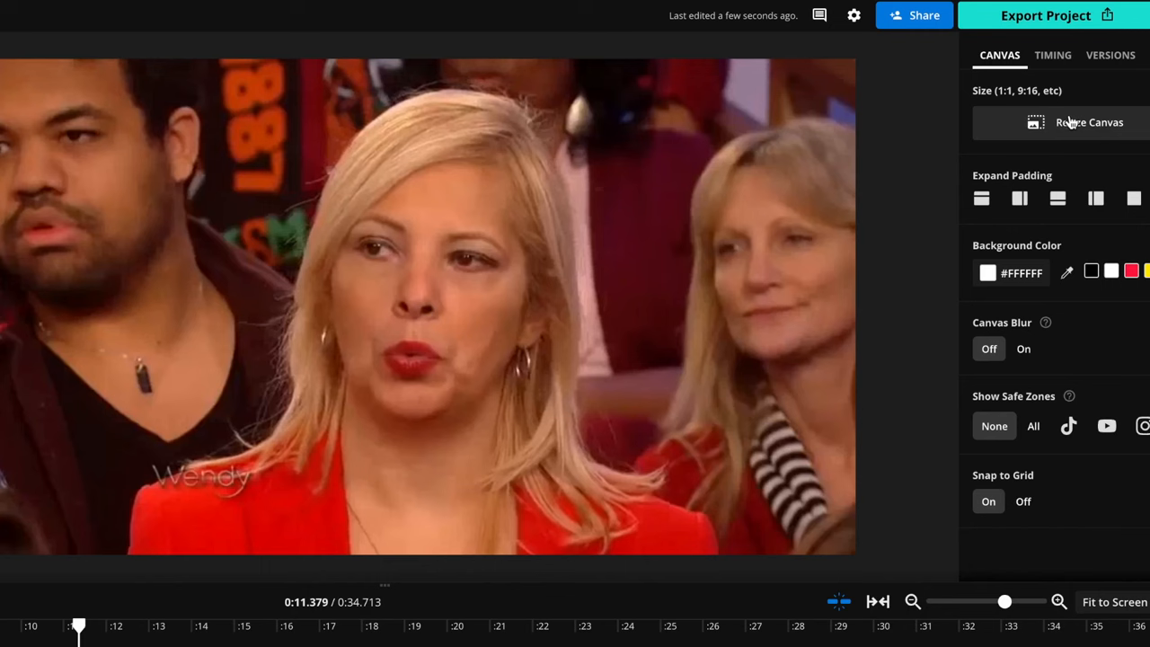
mouse_move(823, 183)
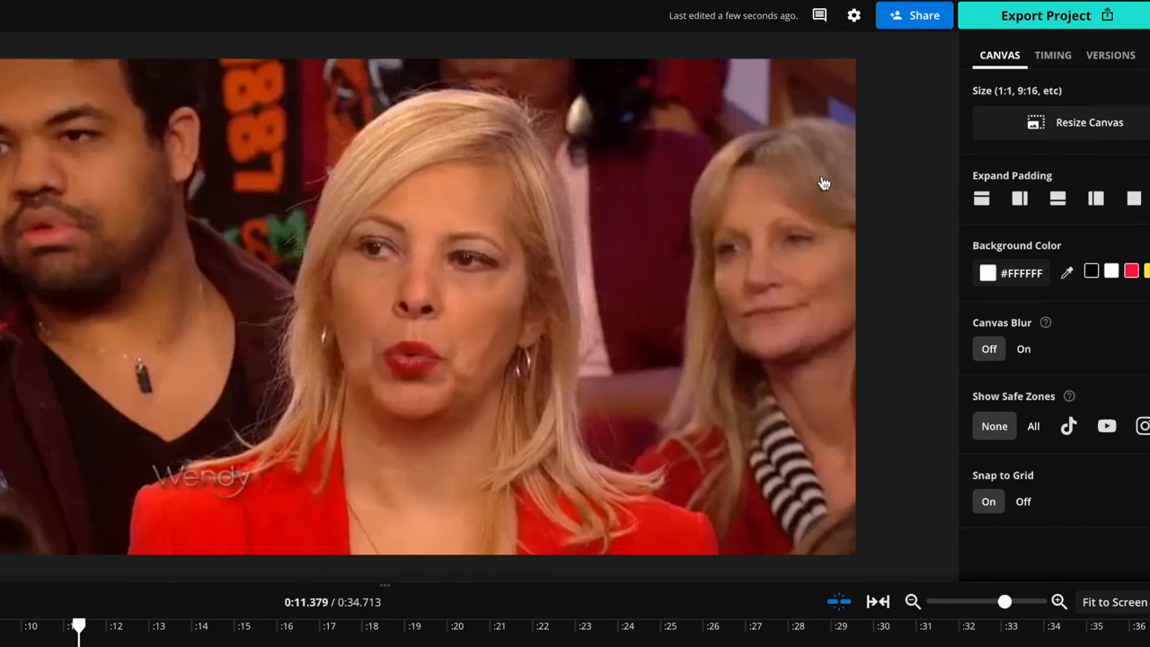
mouse_move(1056, 122)
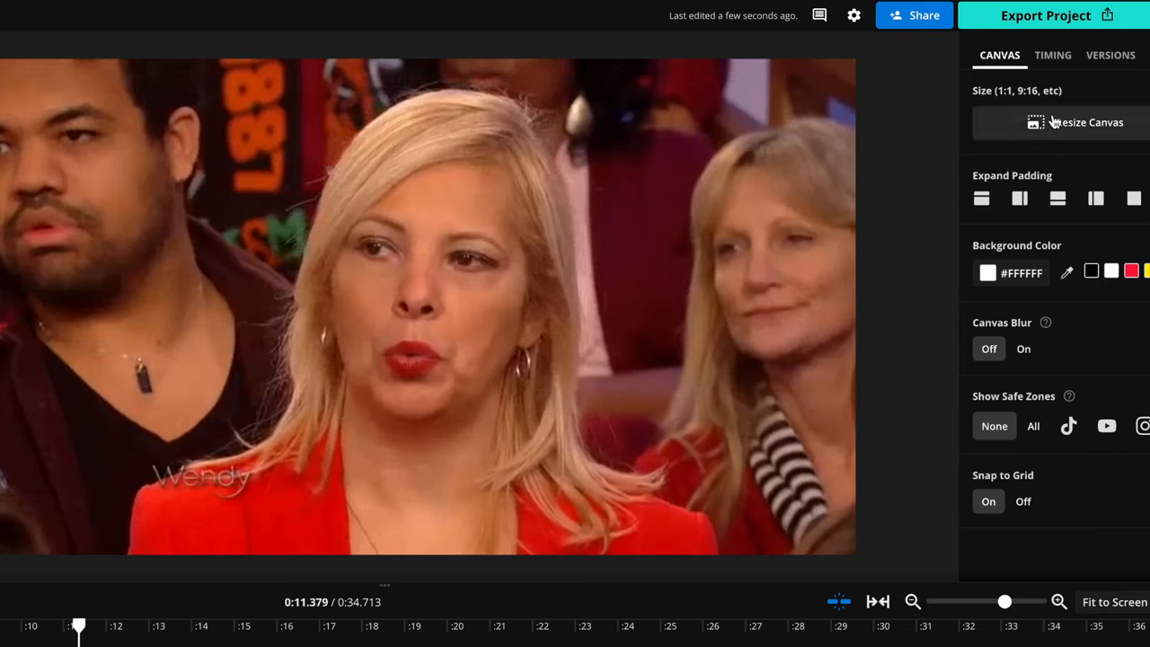
mouse_move(1069, 124)
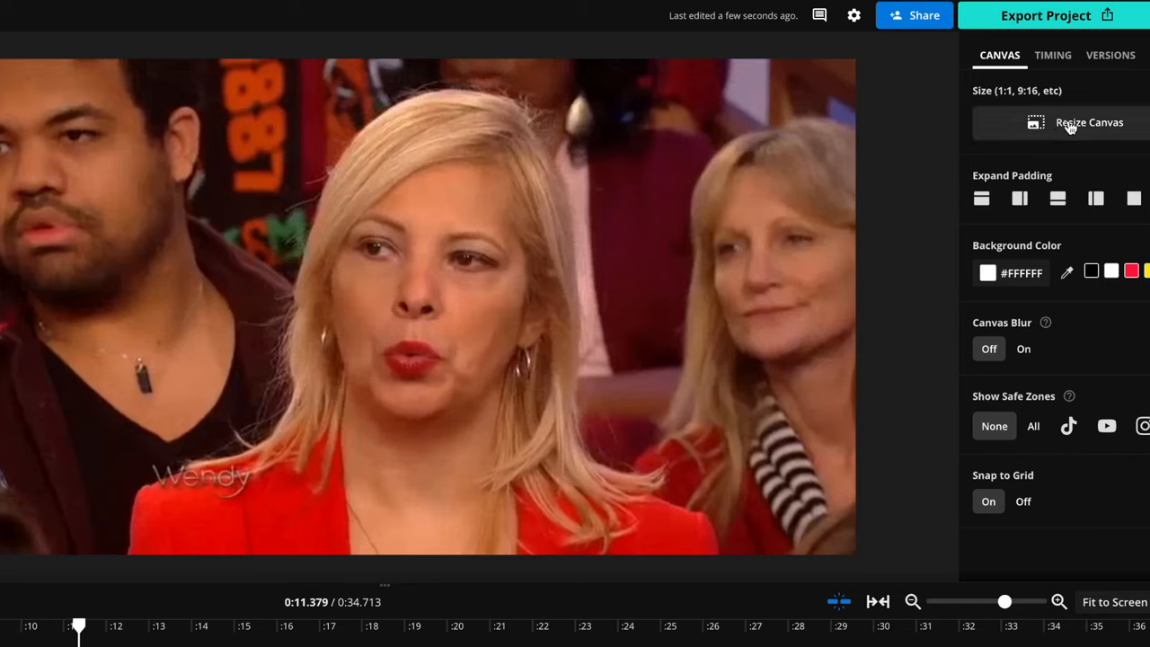
click(1089, 123)
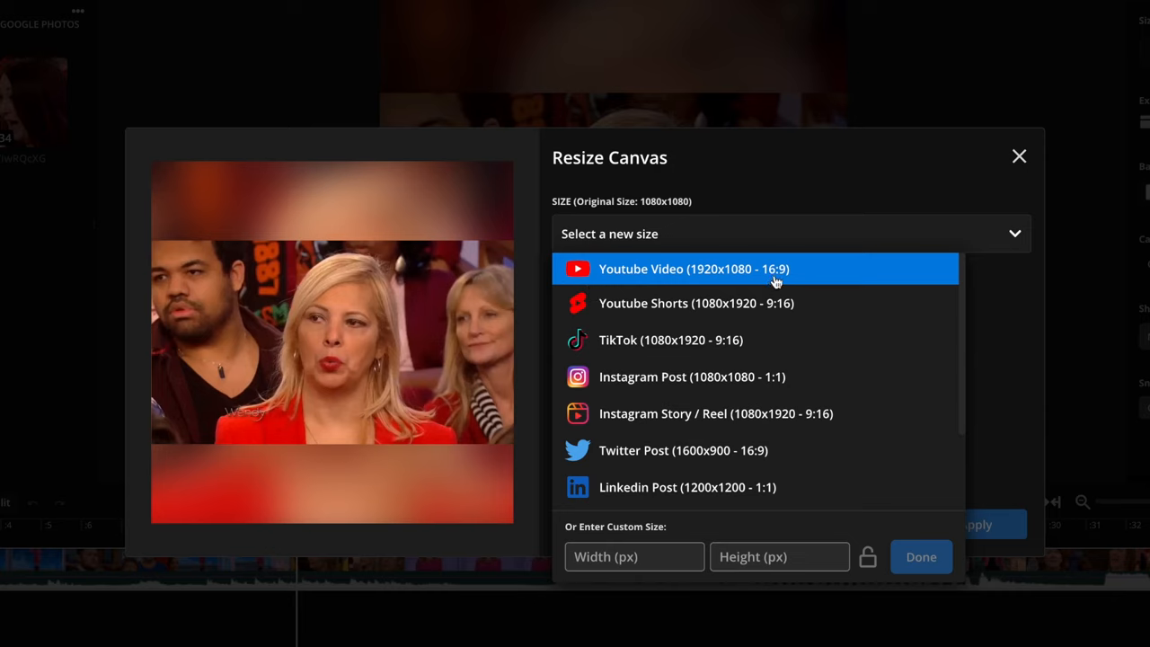
click(692, 377)
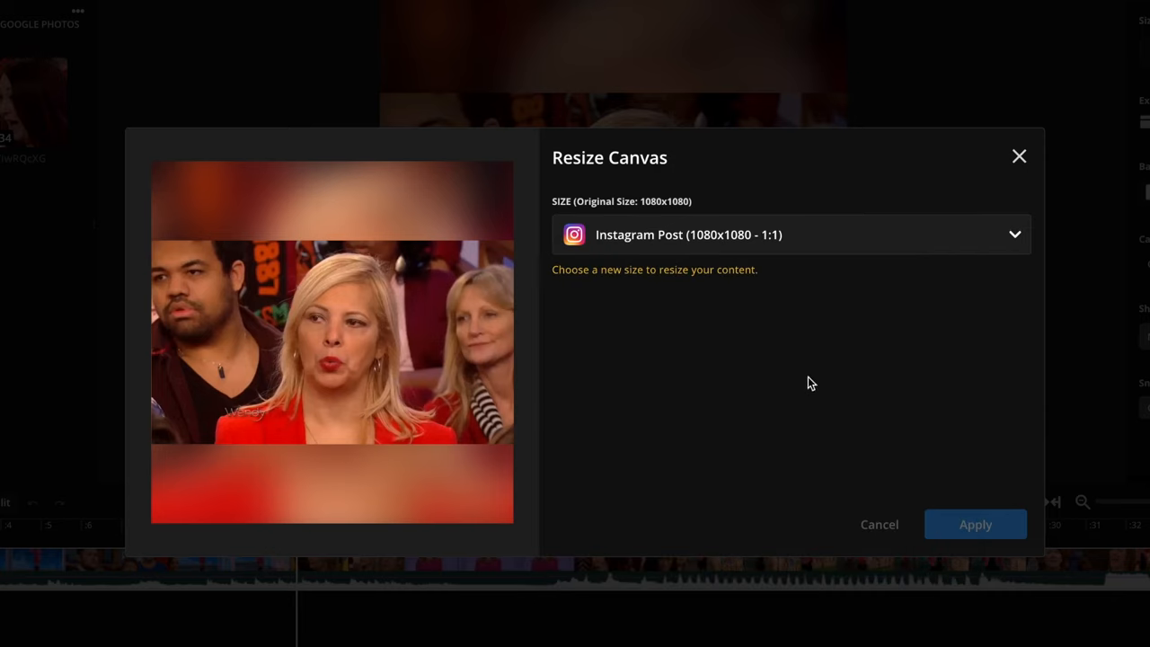
click(1019, 154)
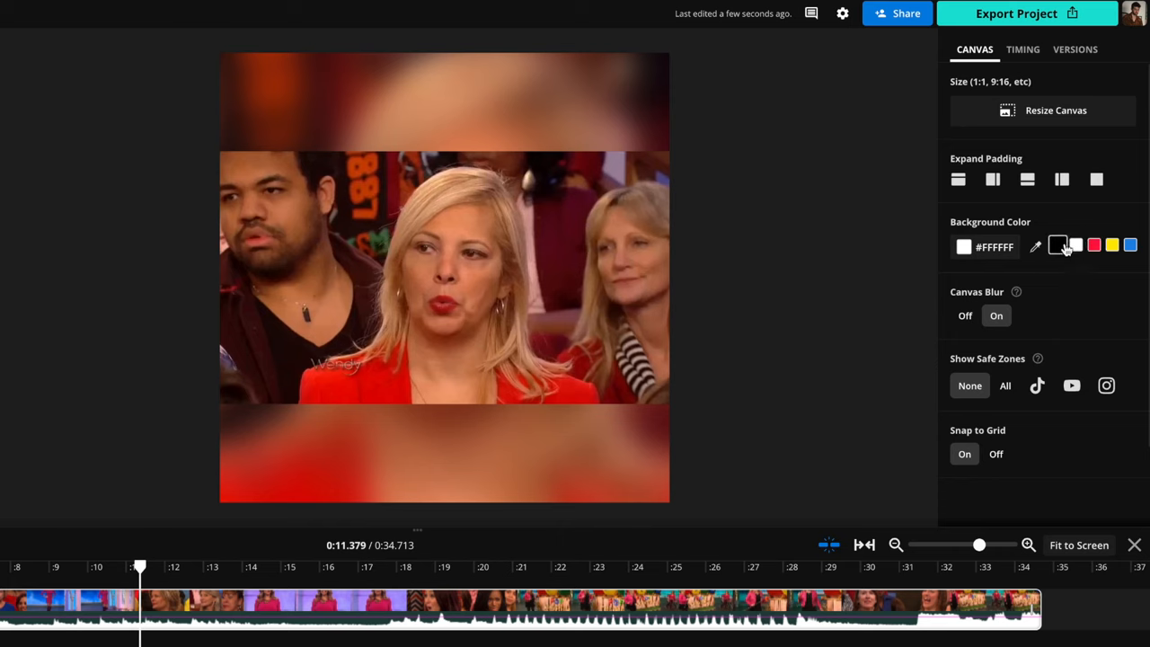
click(1061, 244)
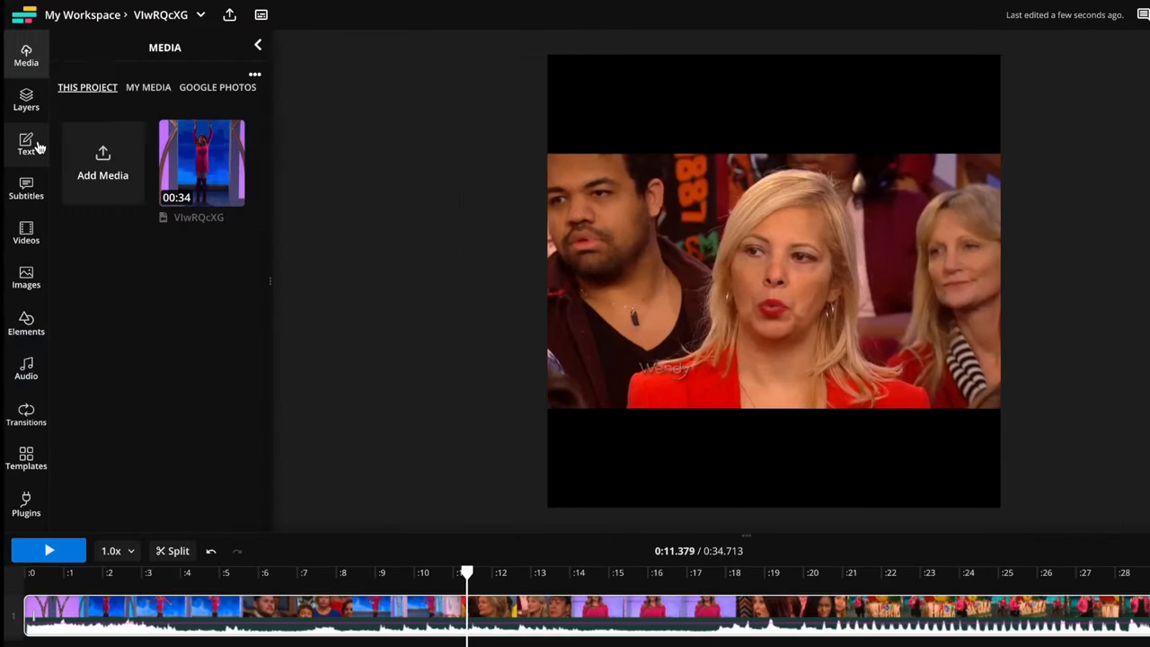
Step: Add the caption 'when you show up to a costume party and no one is dressed up' in a smaller font
click(26, 144)
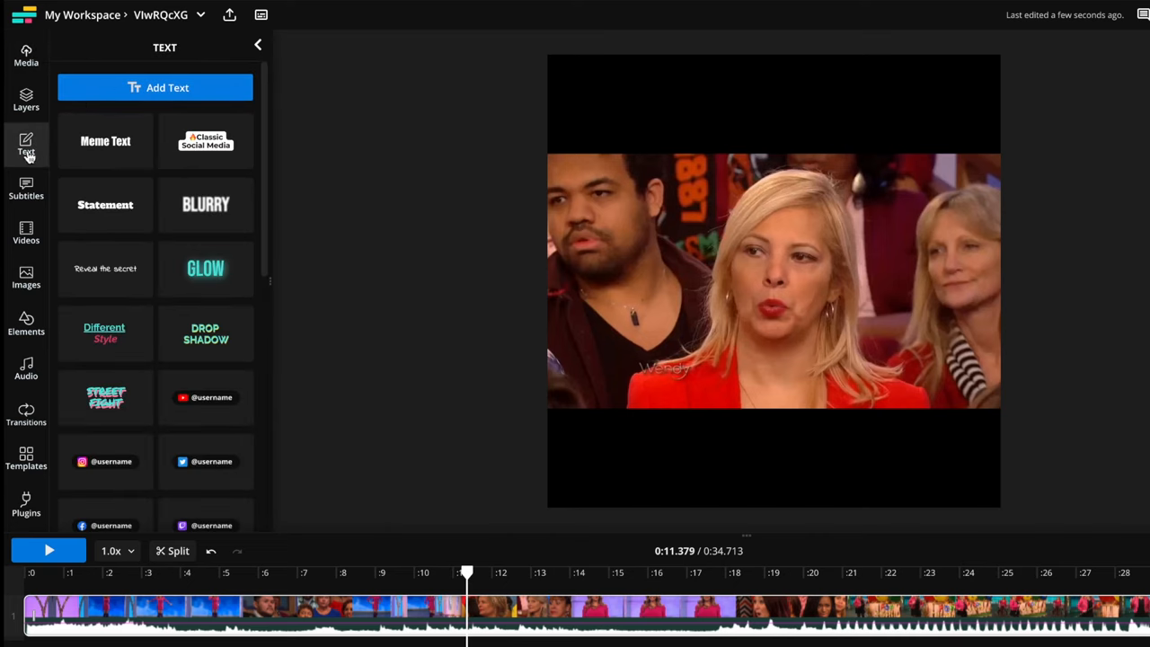
click(155, 86)
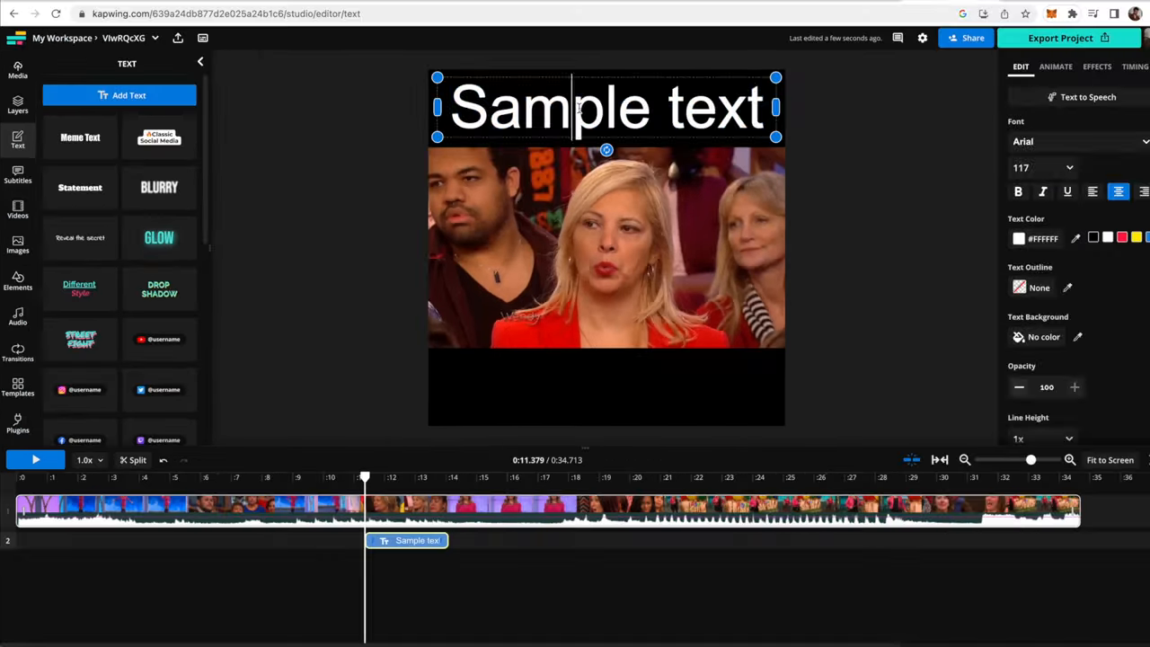
text(when you show up to a costu)
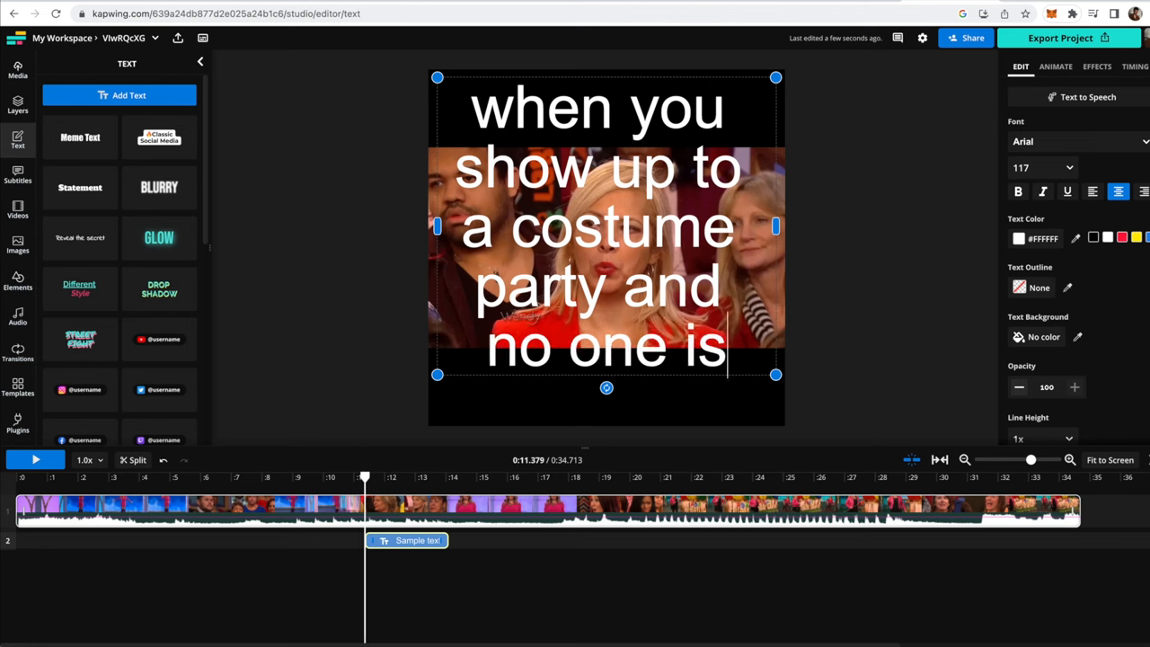
text(dressed up)
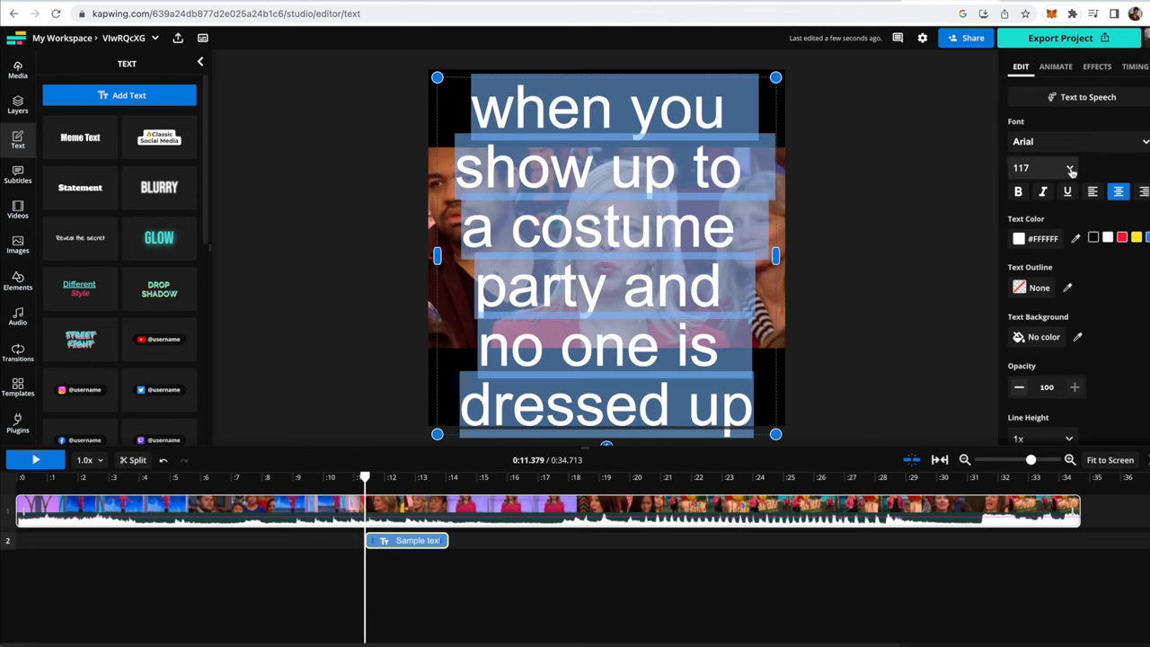
click(1070, 169)
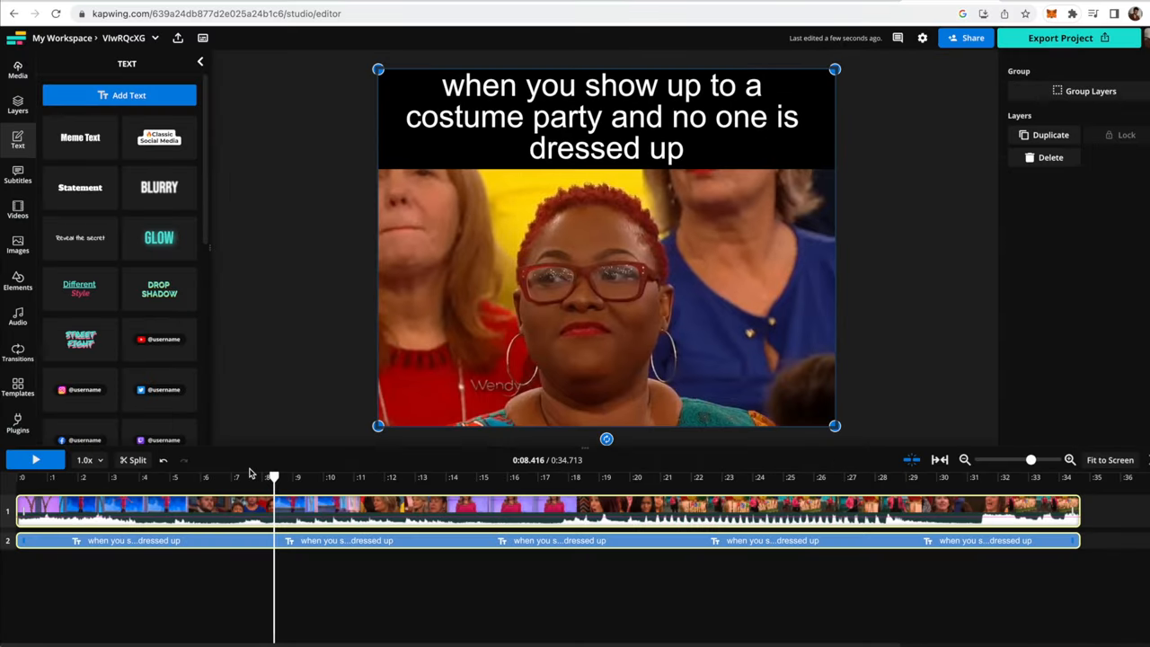
Step: Trim the costume-party clip to about 10.9 seconds, removing the rest
click(36, 460)
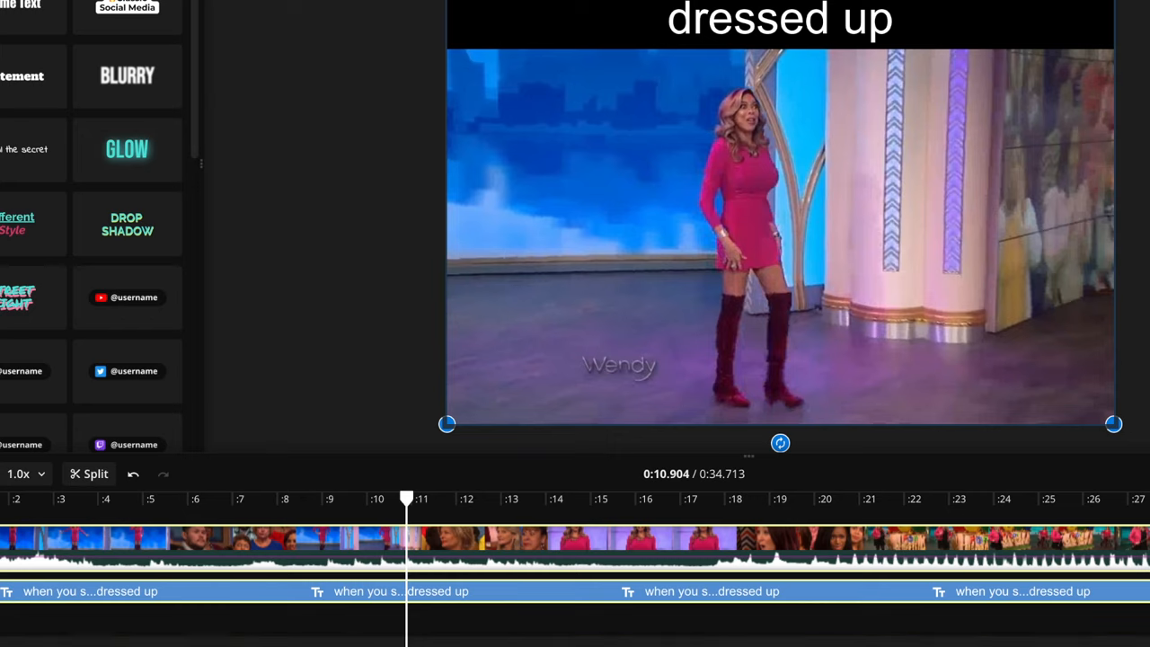
click(88, 474)
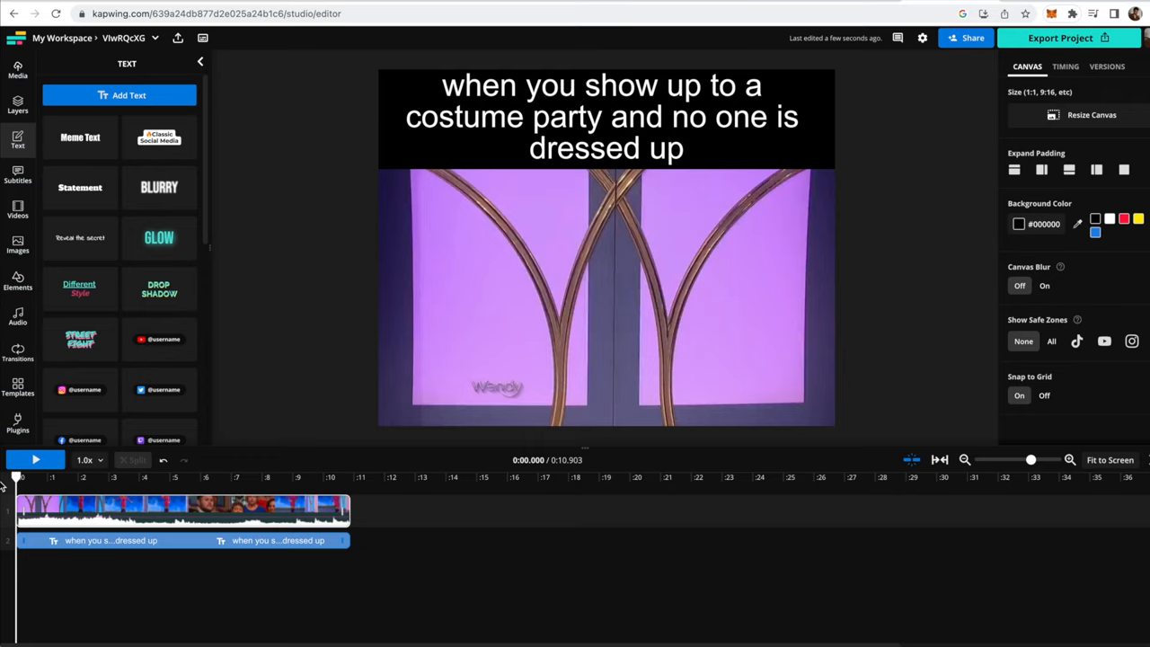
Step: Export the trimmed costume-party meme as an MP4
click(1060, 37)
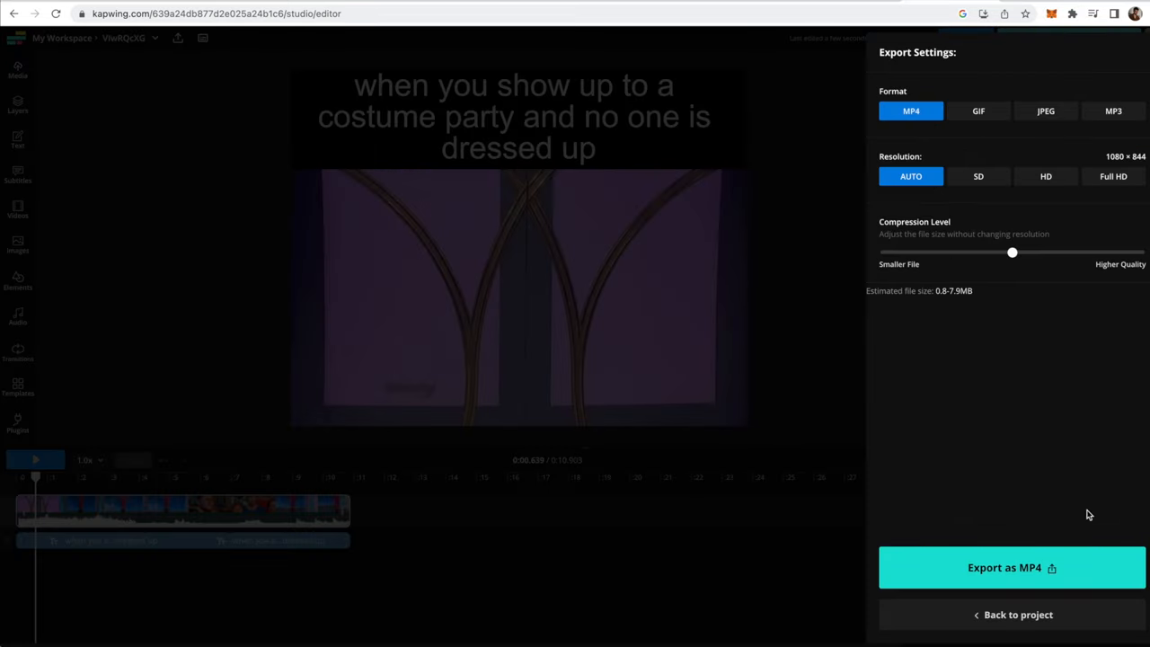
click(1012, 568)
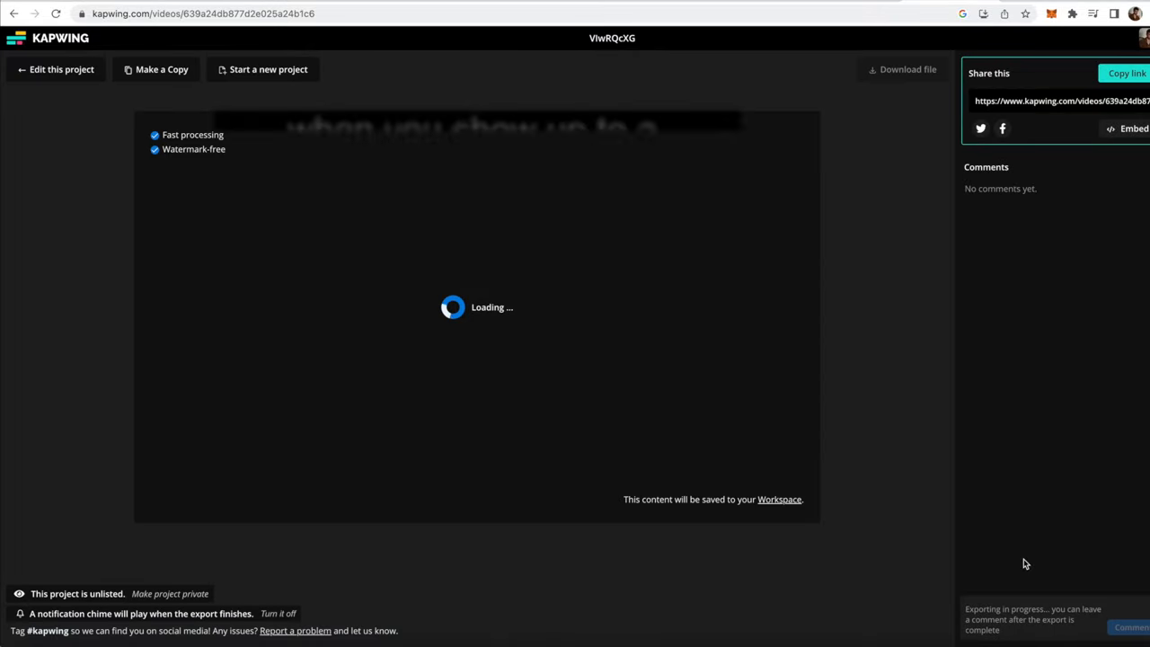